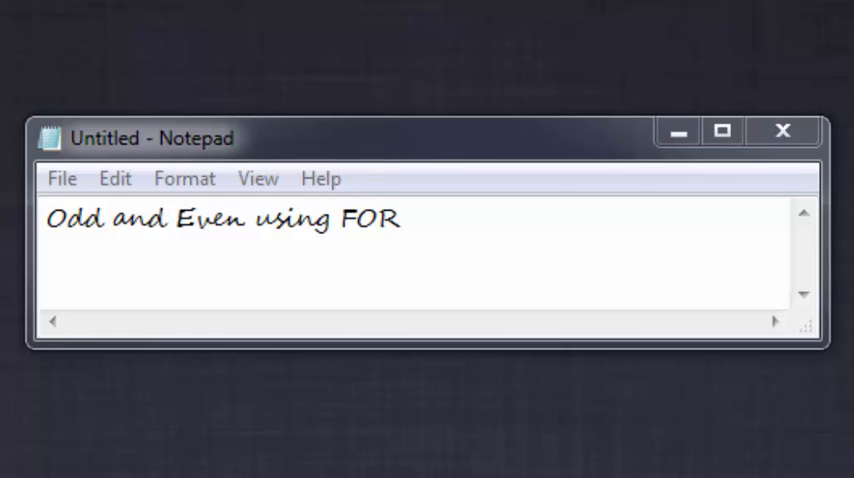
mouse_move(483, 226)
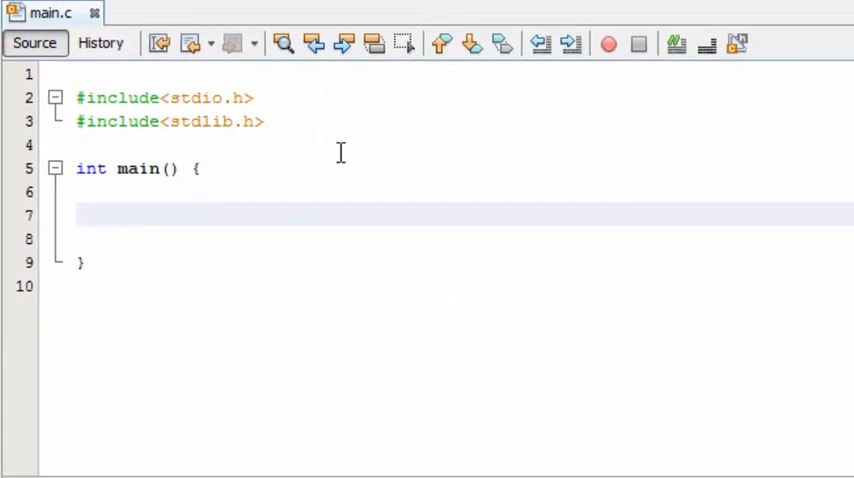
Step: Declare int a[10], b, size and print the prompt 'Enter the Size of the Array!'
click(110, 213)
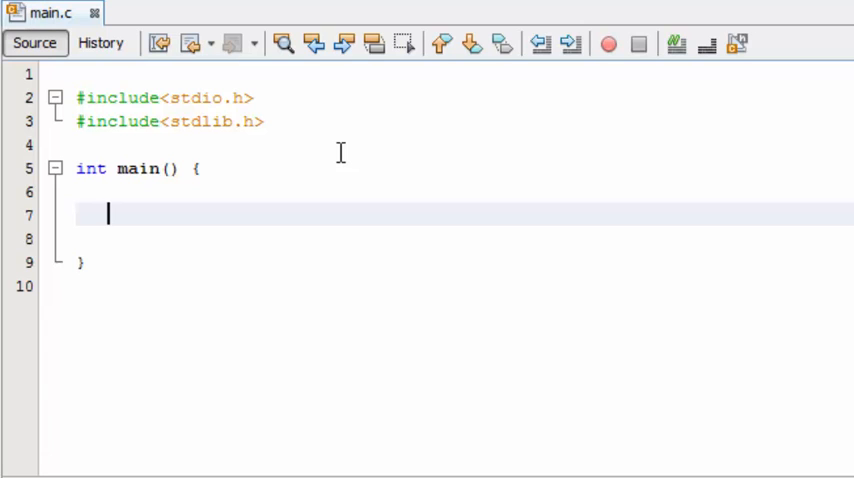
text(int)
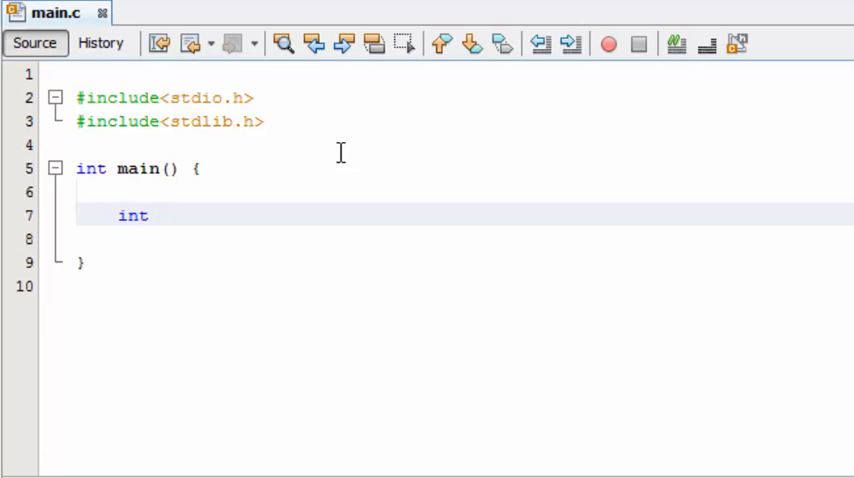
text(a,b,c;)
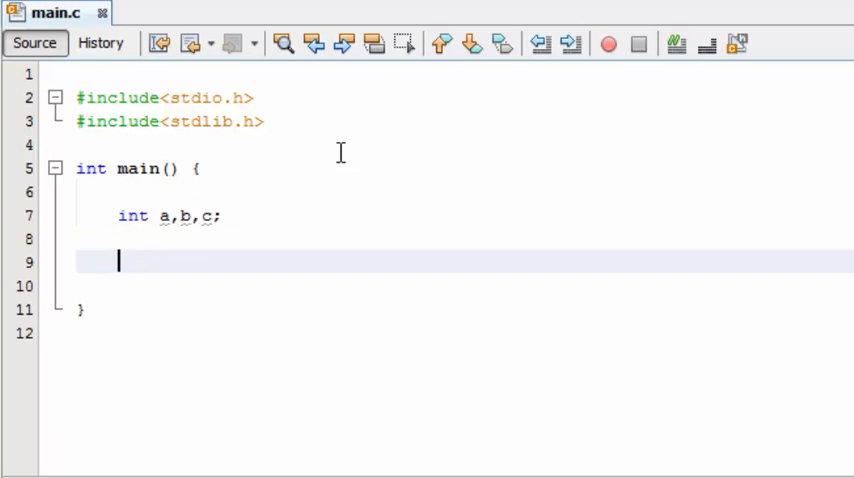
text(pri)
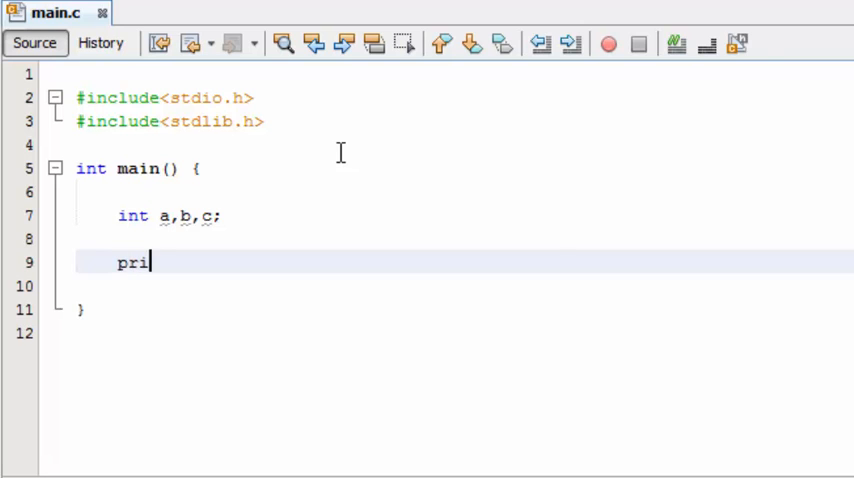
text(ntf("");)
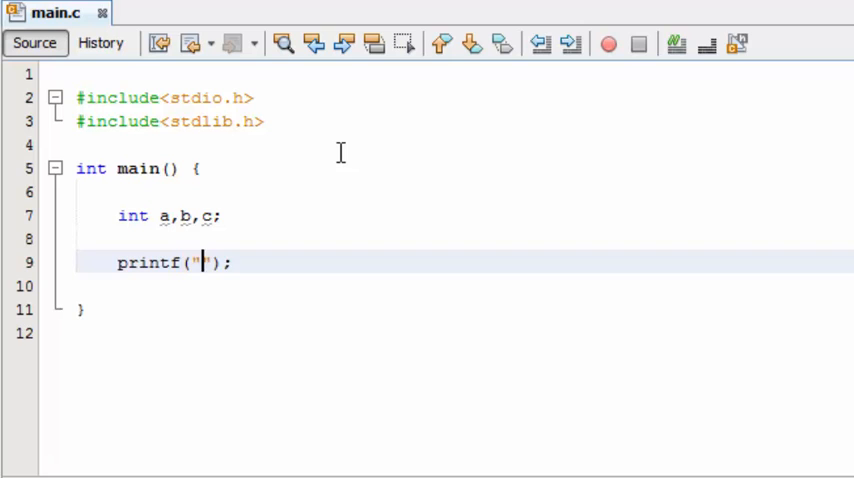
text(Enter the)
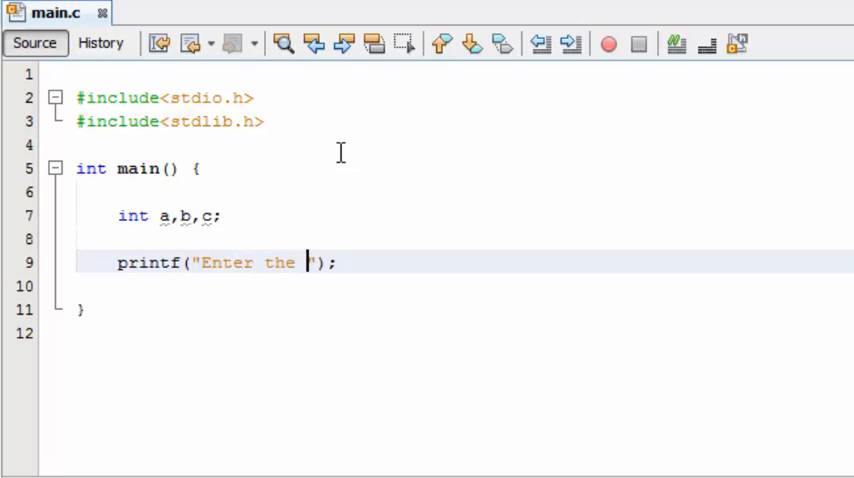
text(Size of)
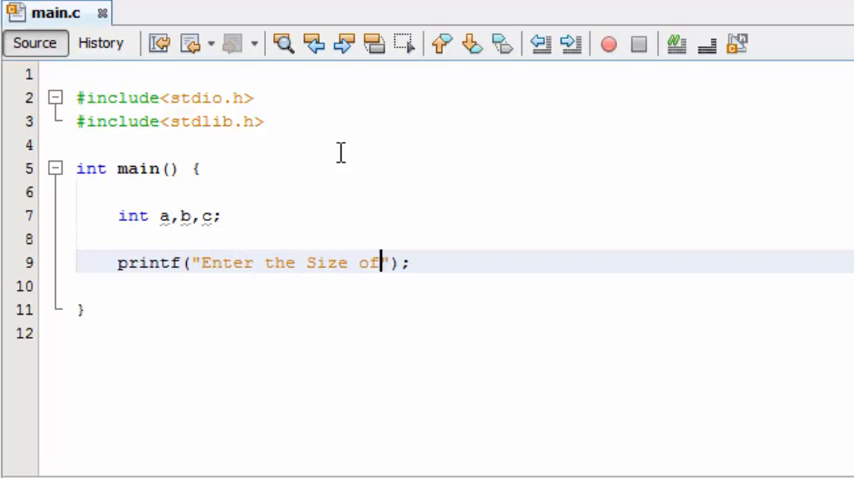
text(the Array)
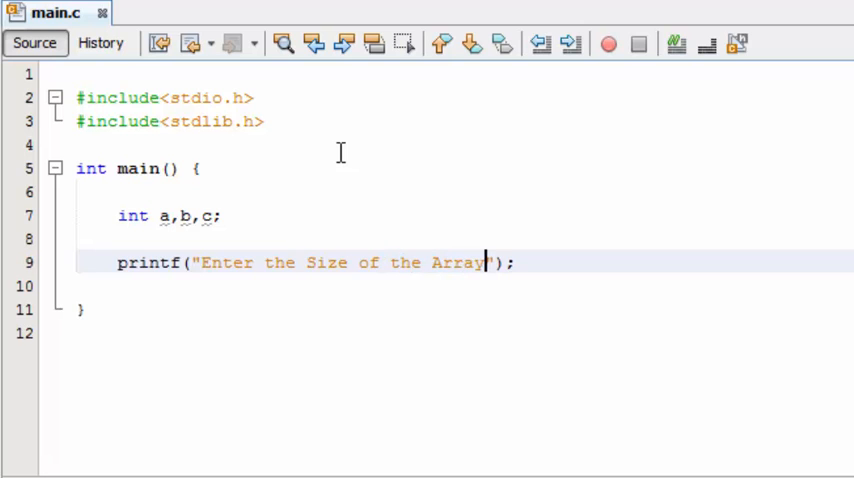
text(!)
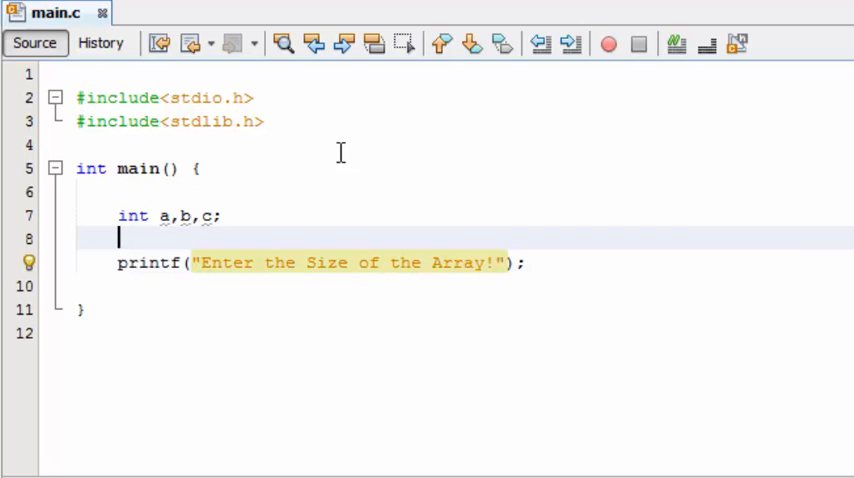
text([])
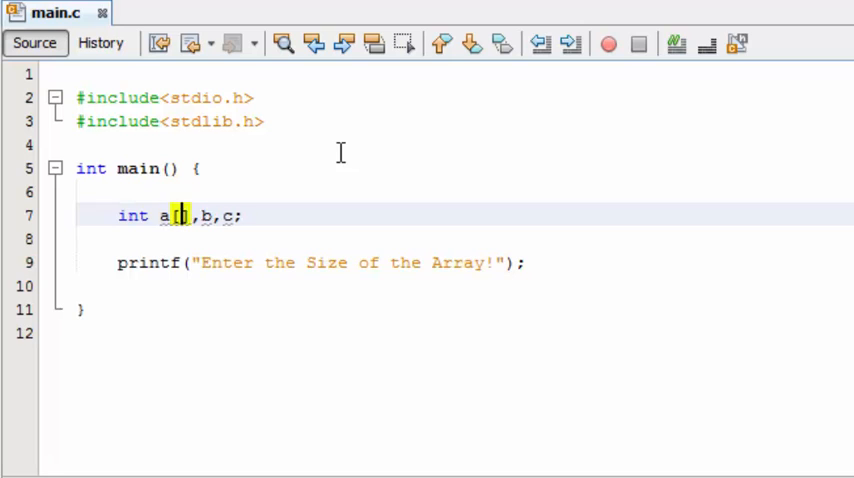
text(10)
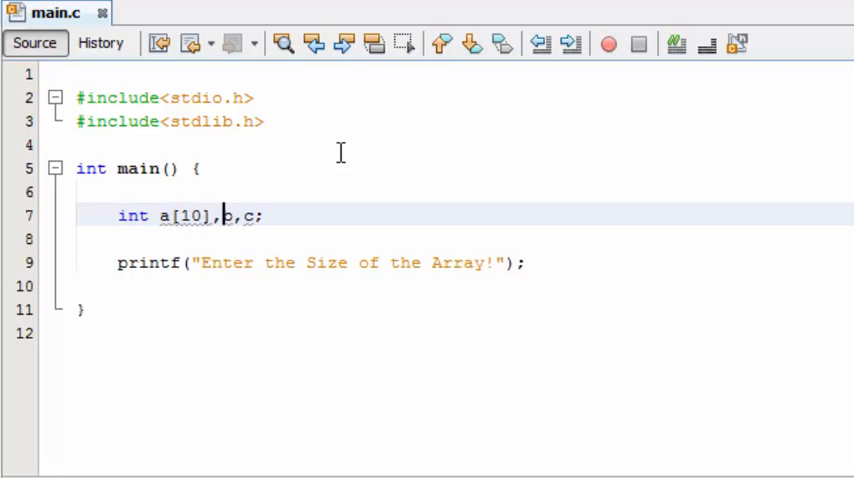
text(size)
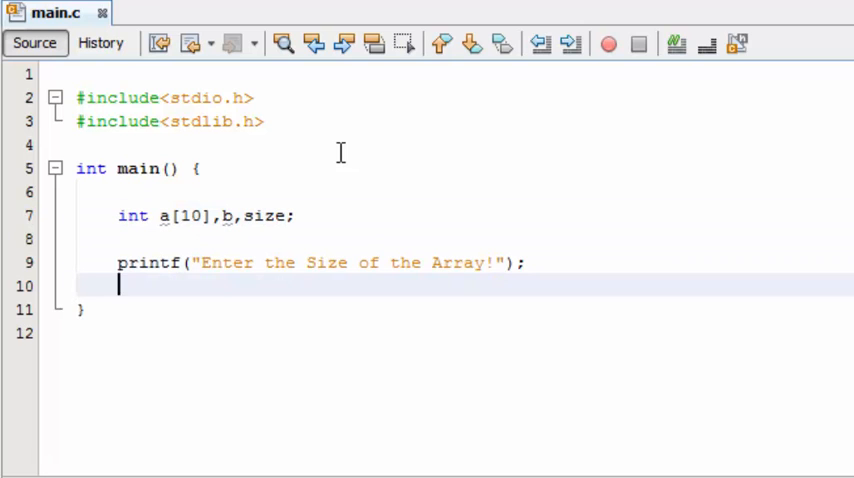
Step: Read the array size with scanf("%d",&size);
text(scanf)
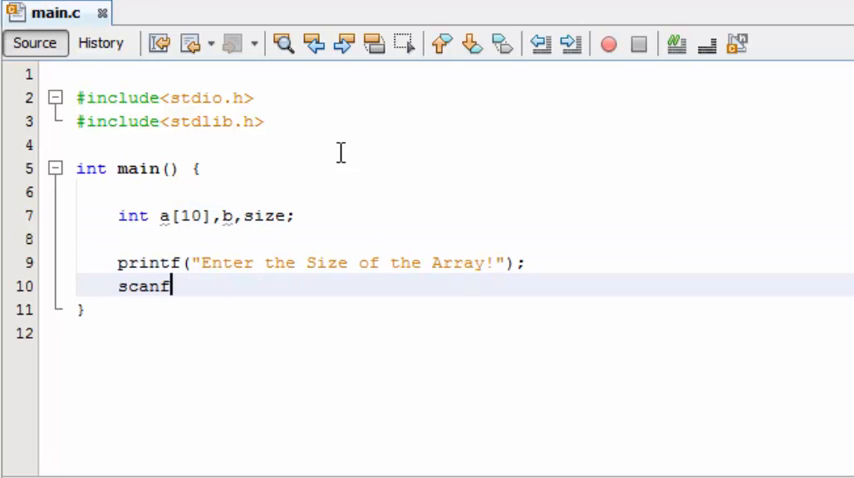
text(())
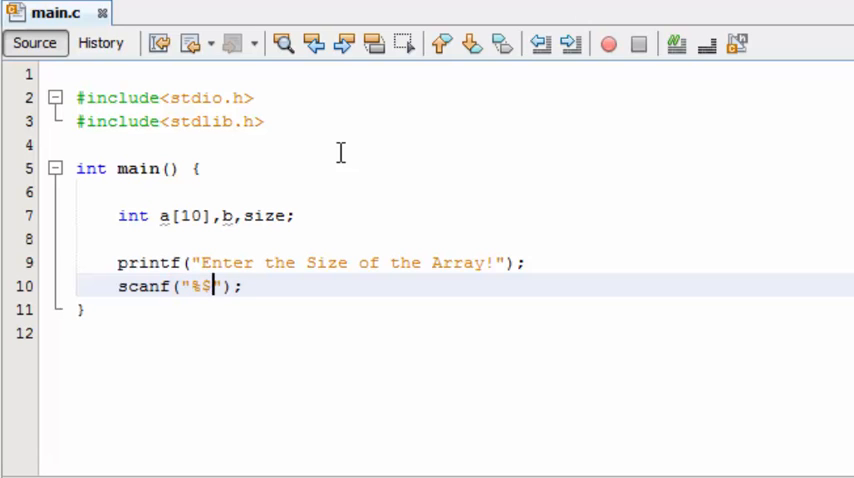
text(d)
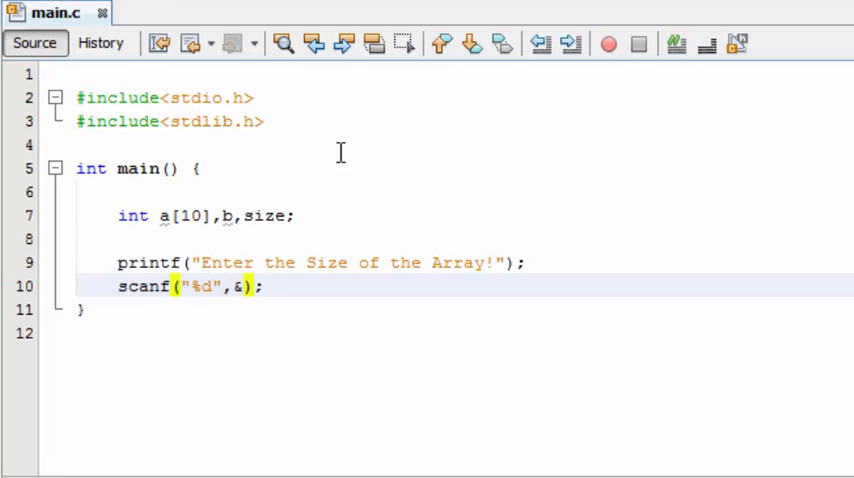
text(size)
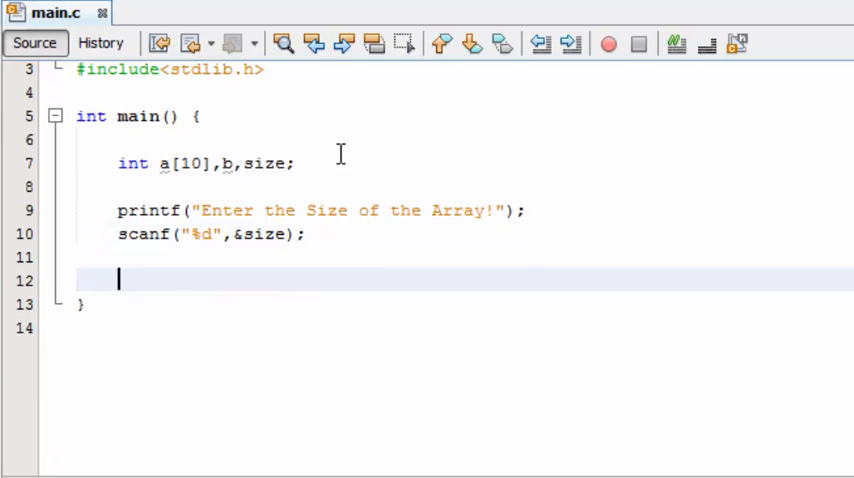
Step: Write for(b=0;b<size;b++) reading each element with scanf("%d",&a[b]);
text(for(){})
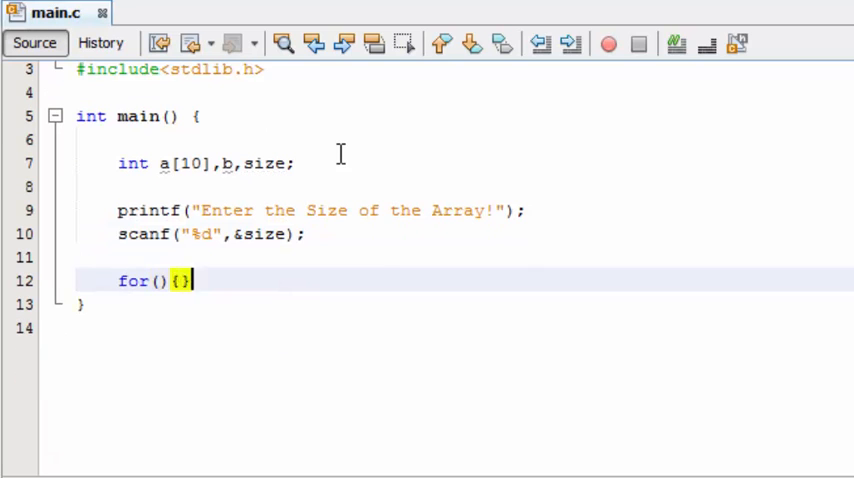
key(Enter)
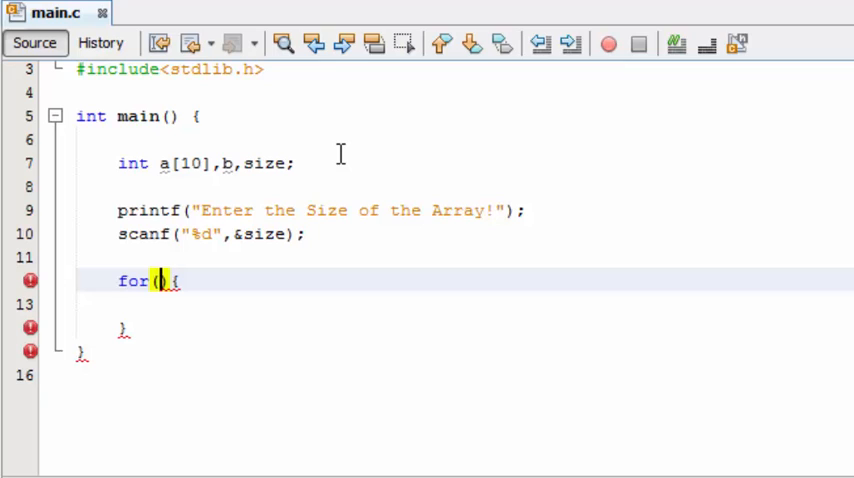
text(b)
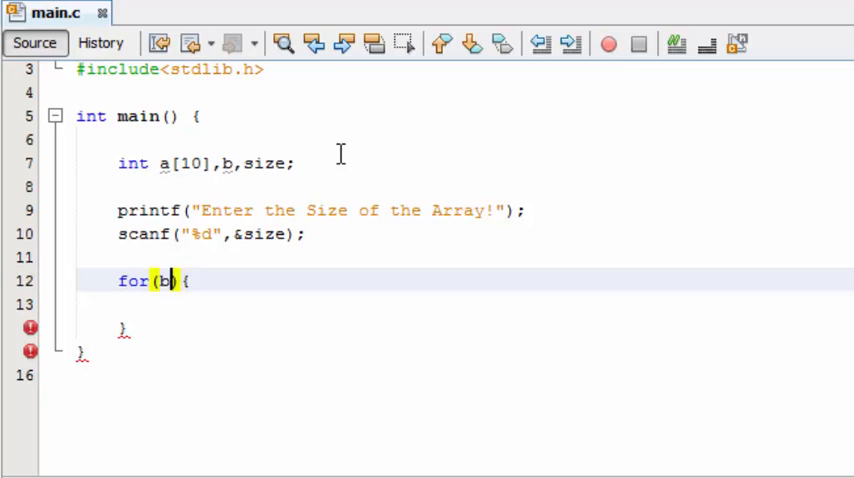
text(=0;v)
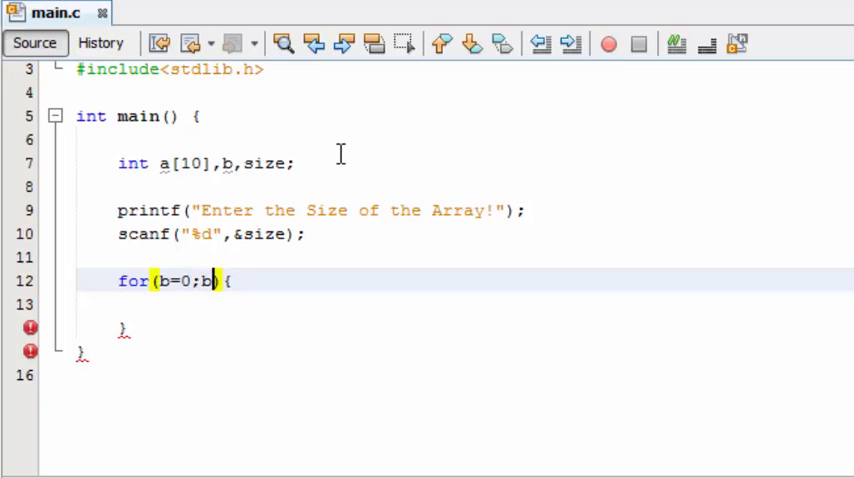
text(<siz)
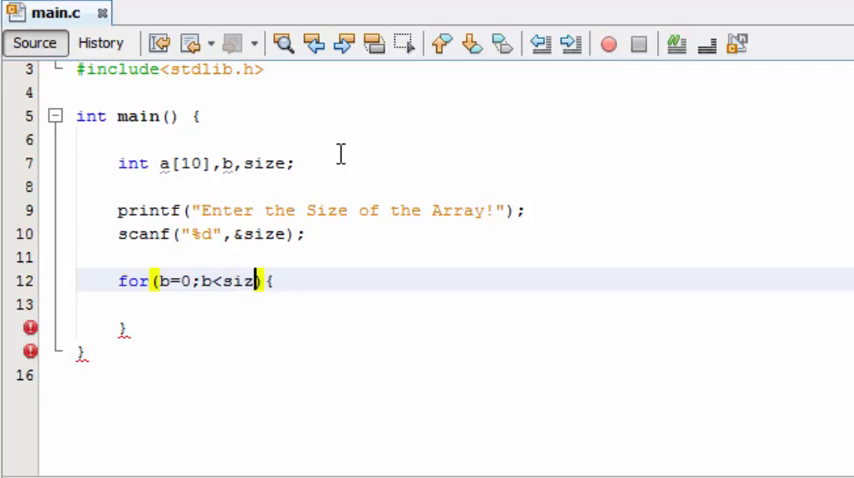
text(e;b++)
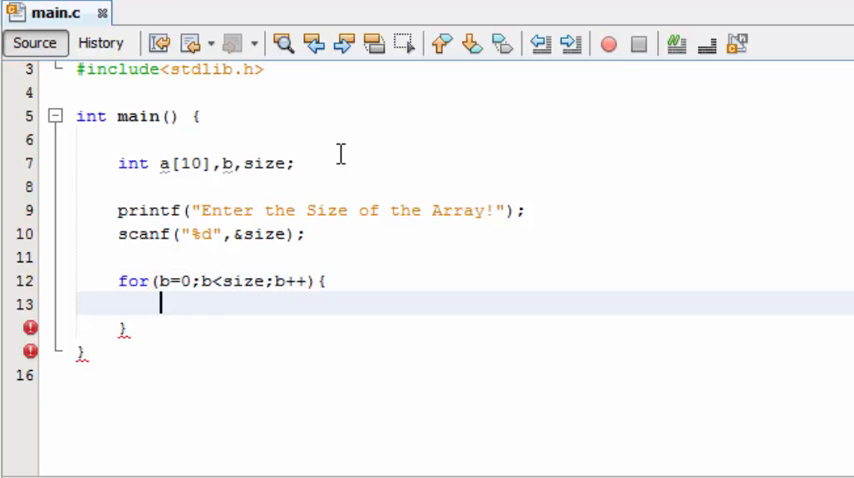
text(scanf)
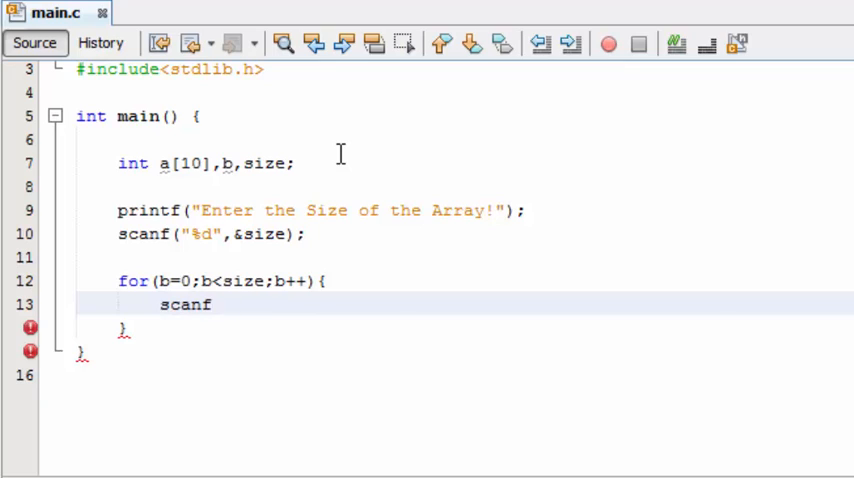
text(("");)
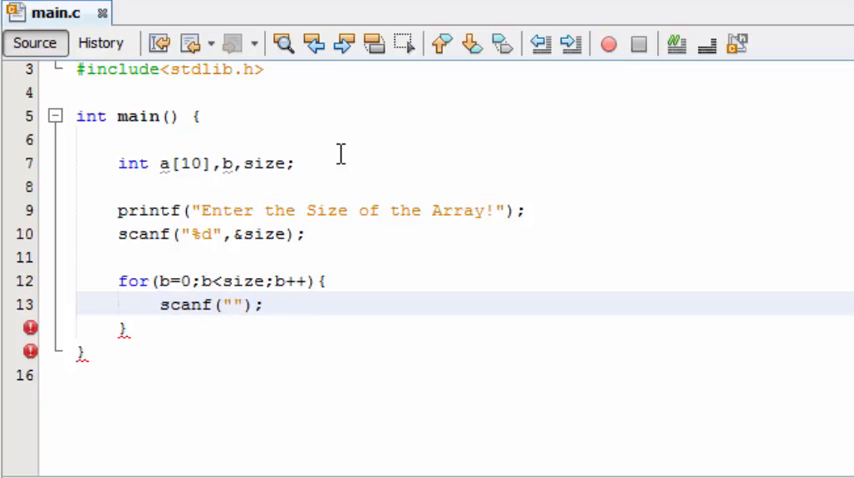
text(%d",&b)
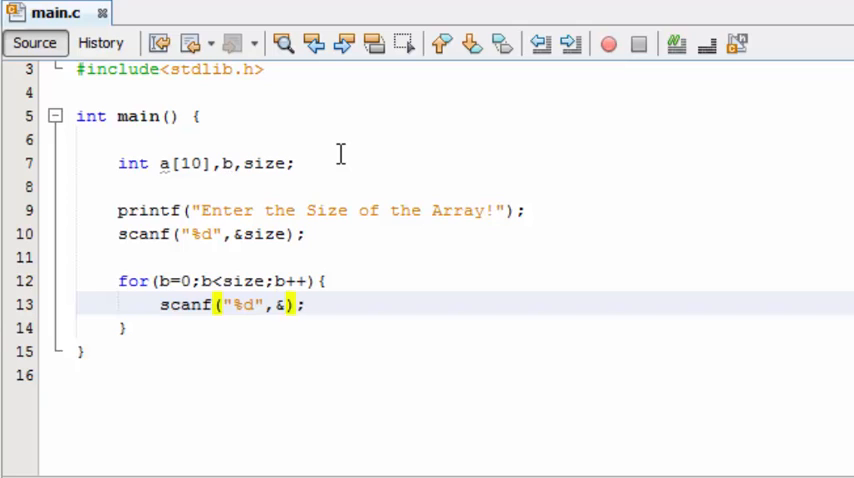
text(a[i])
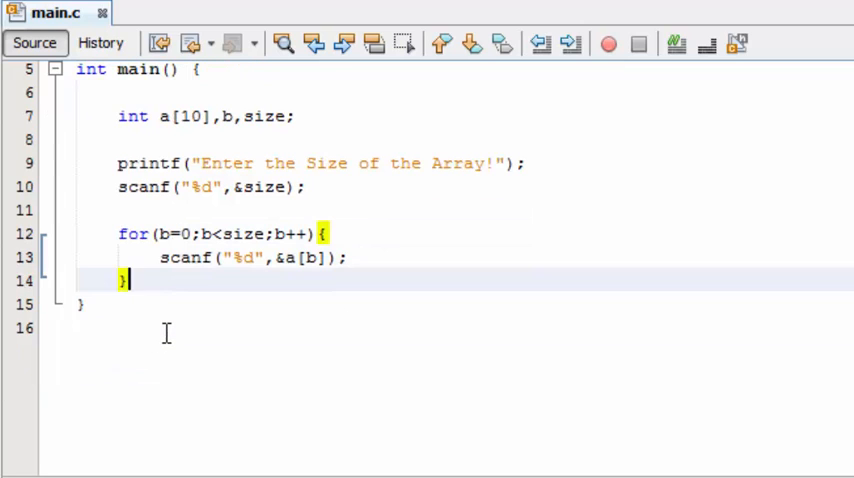
Step: Add a second for(b=0;b<size;b++) loop below the input loop
text(for())
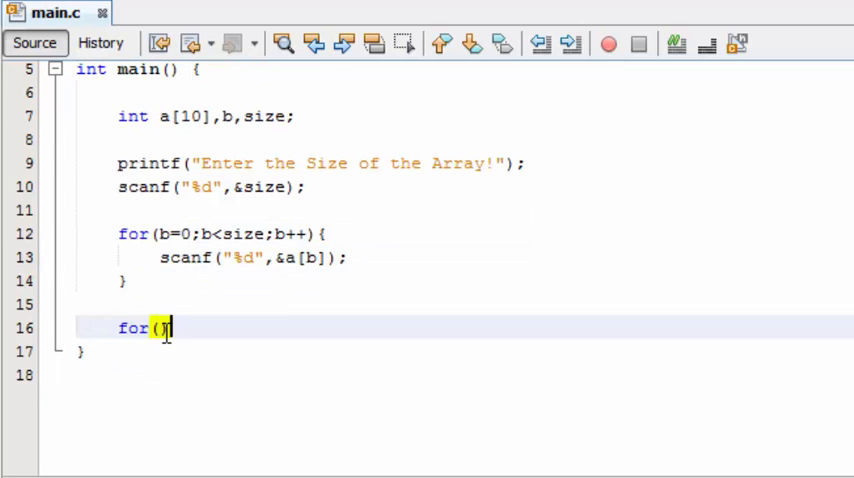
text({)
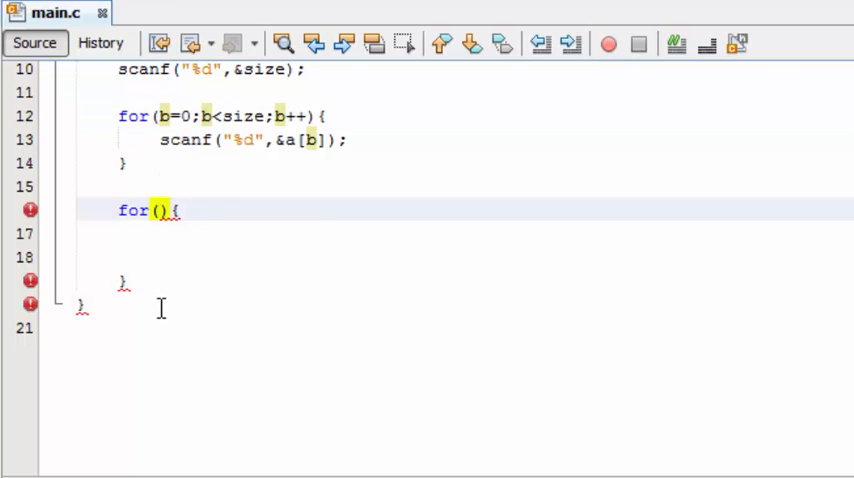
text(b=0;b<size;b++)
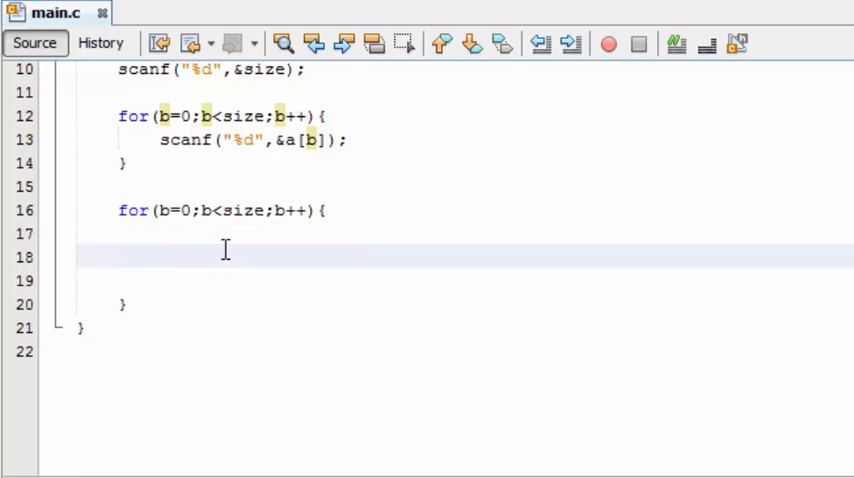
click(160, 256)
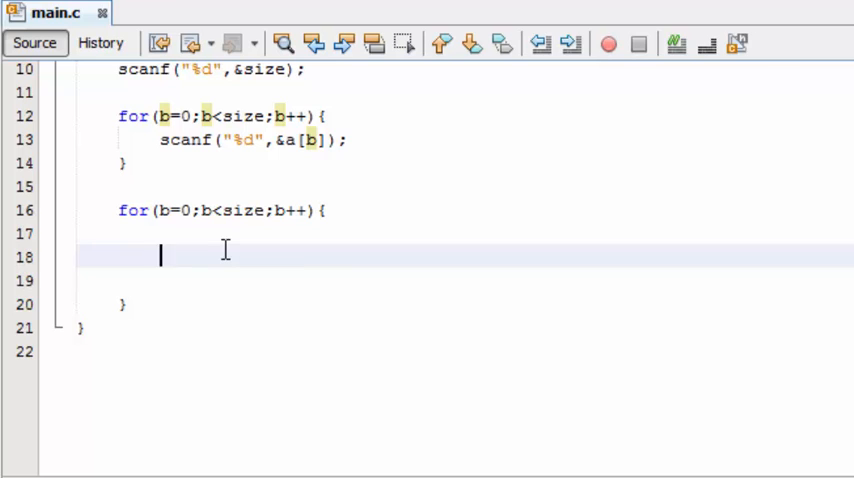
Step: Add an empty if (a[b] % 2 == 0) block inside the new loop
text(if)
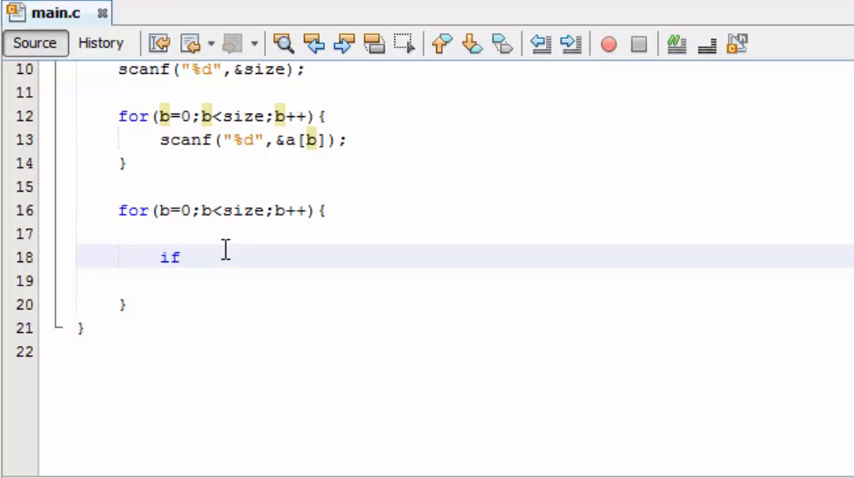
text(()
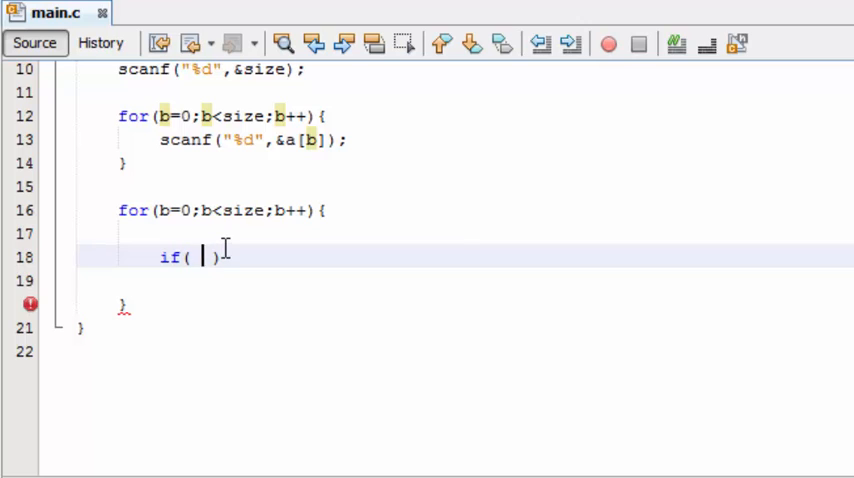
text(a[])
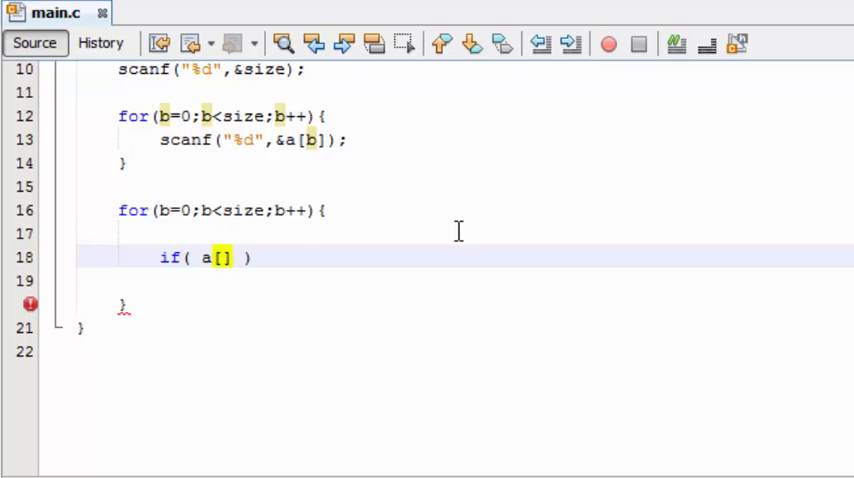
text(b)
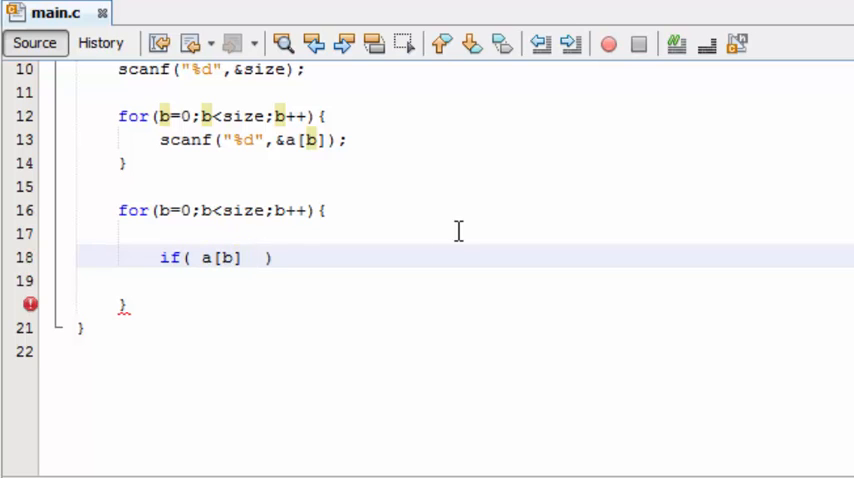
text(% 2 ==)
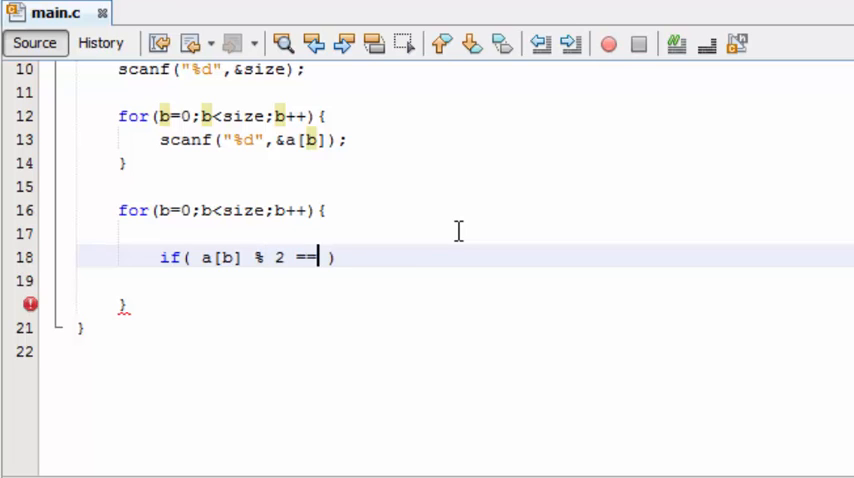
text(0)
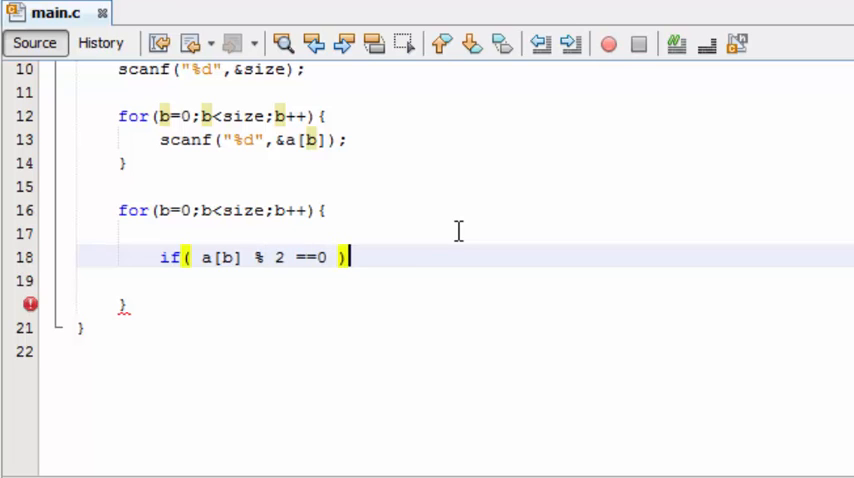
text({)
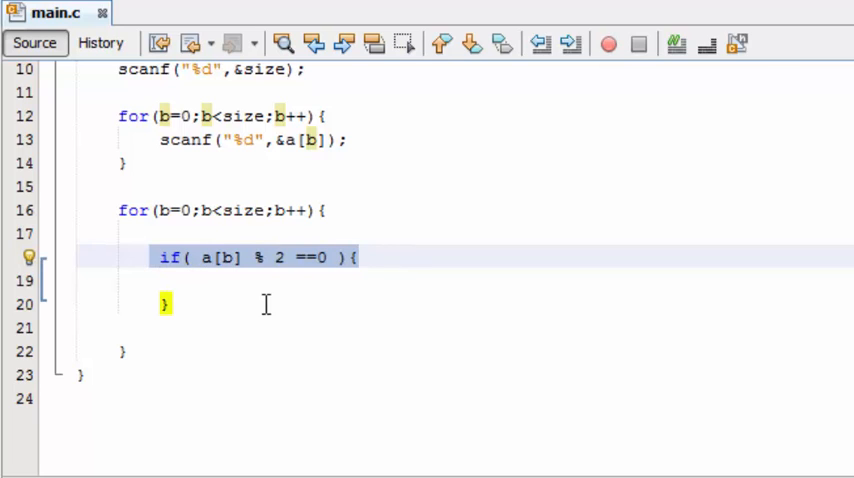
mouse_move(303, 232)
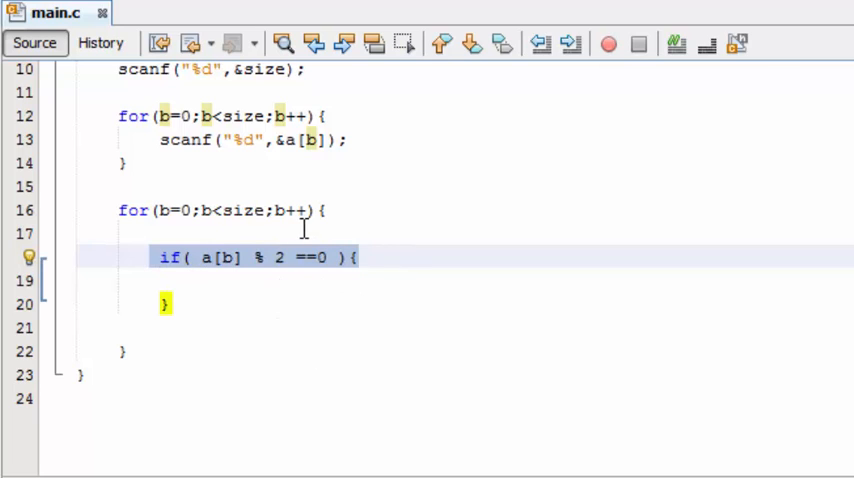
click(355, 257)
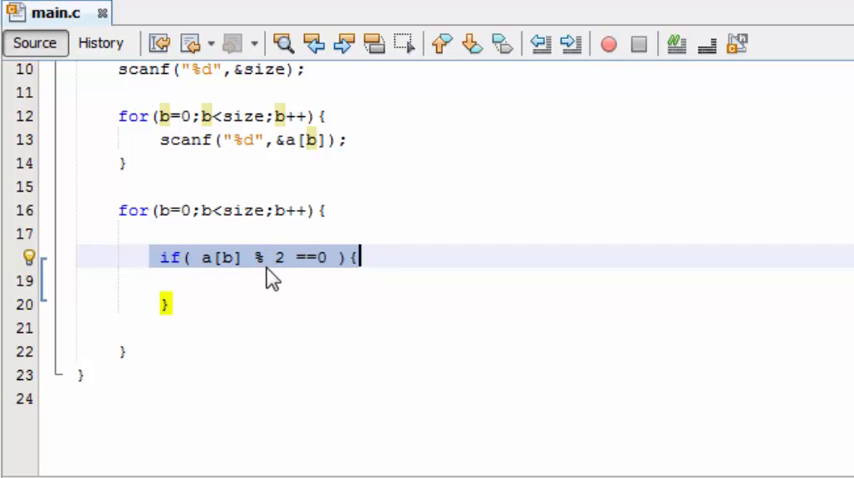
mouse_move(378, 256)
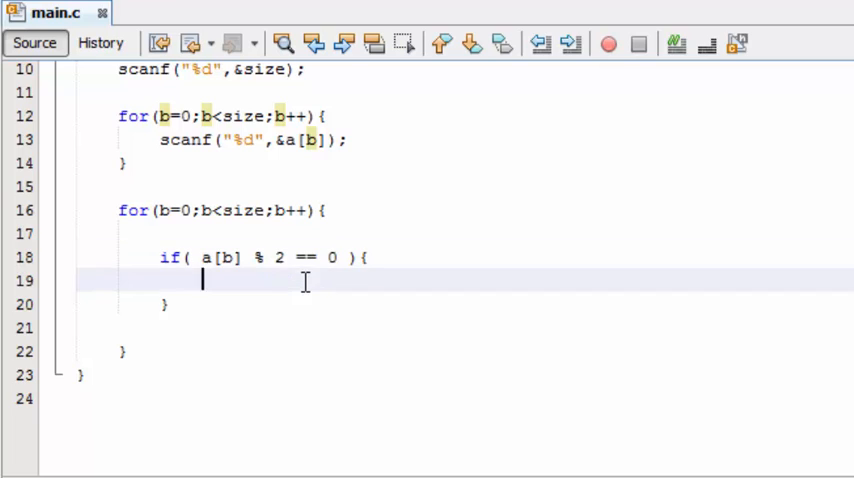
mouse_move(273, 284)
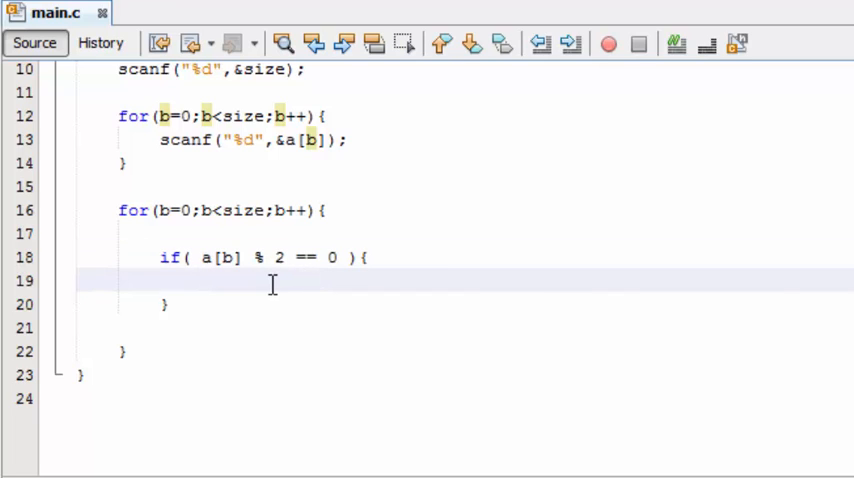
Step: Print each even element with printf("%d,",a[b]); inside the if block
text(pri)
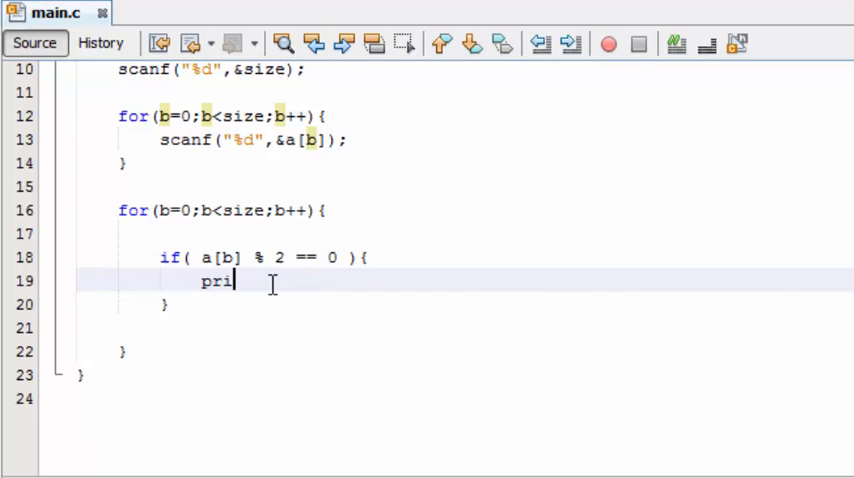
text(ntf();)
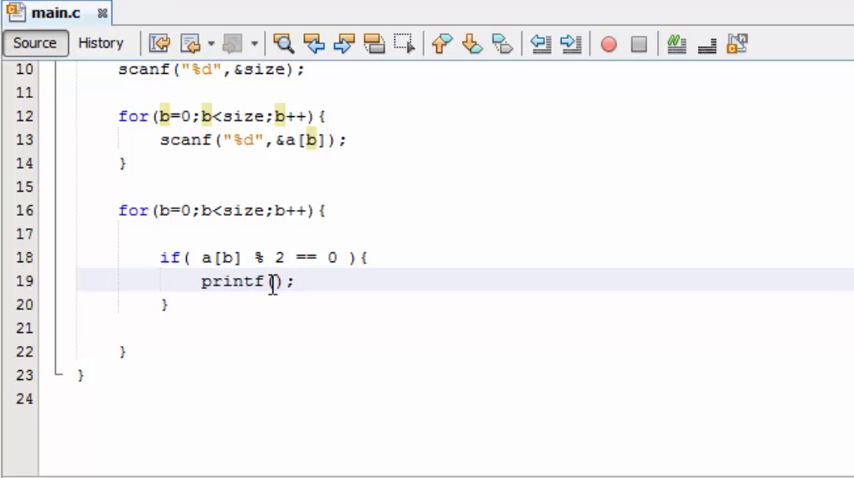
text("")
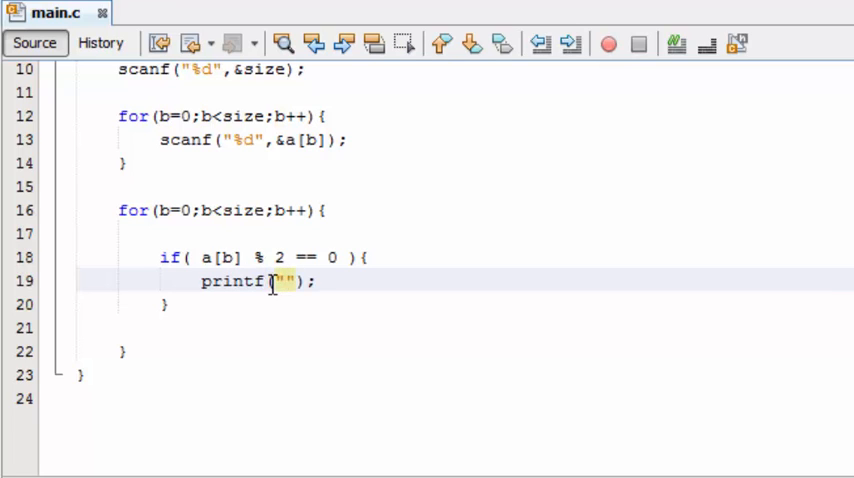
text(%d)
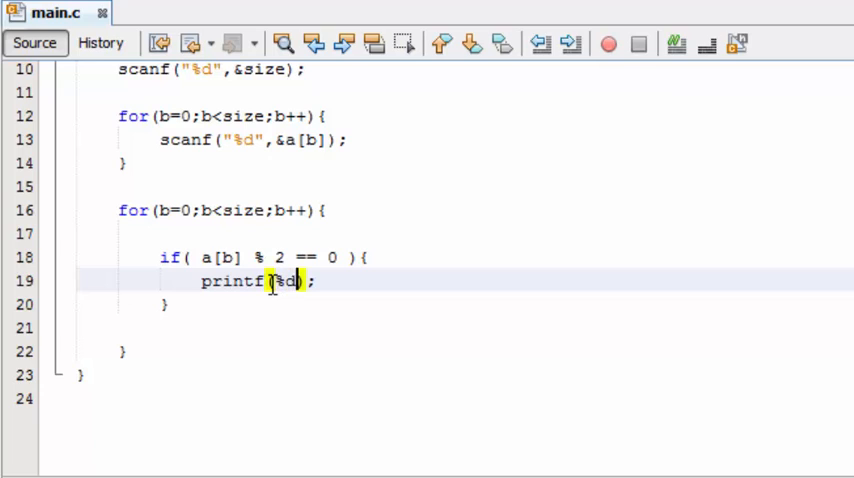
text(,))
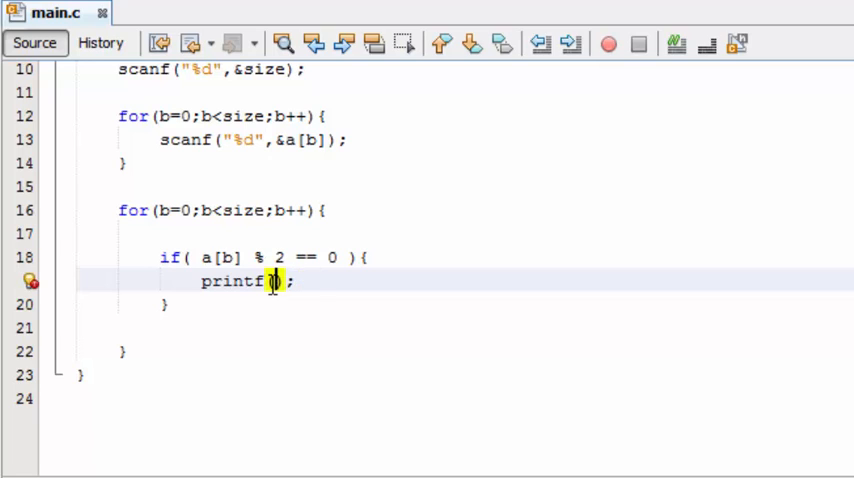
text("%d,")
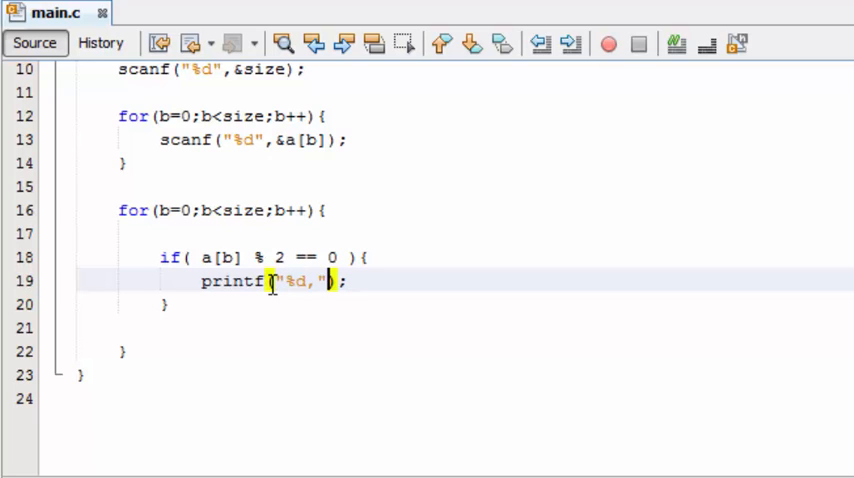
text(,a[b)
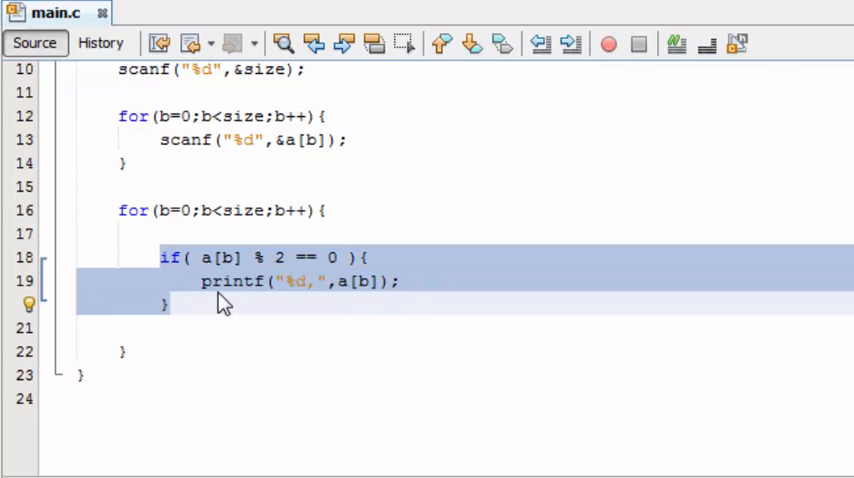
mouse_move(210, 285)
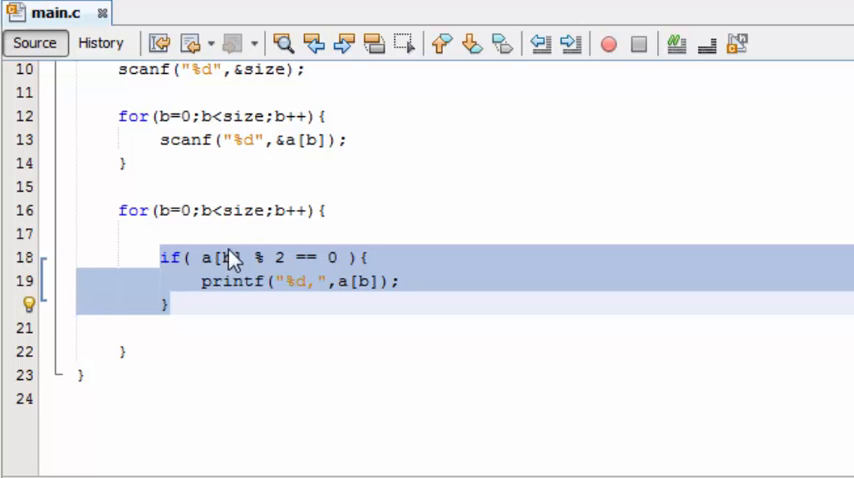
click(397, 281)
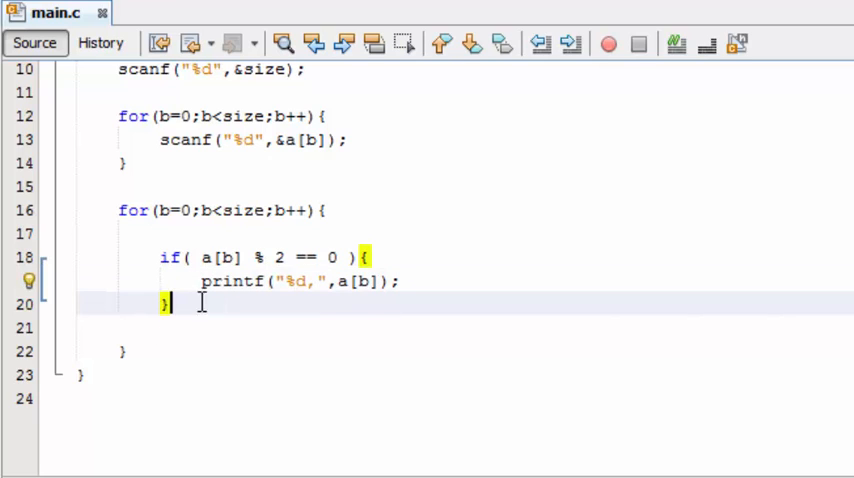
Step: Add an empty else{} right after the if block's closing brace
text(els)
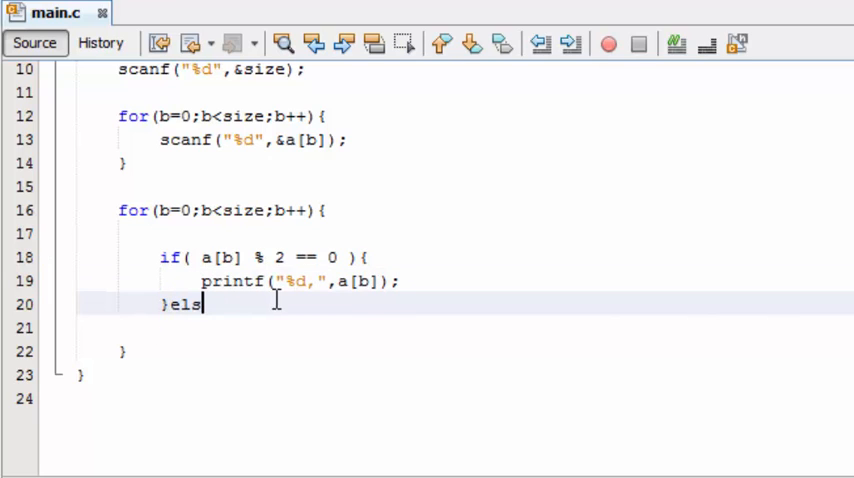
text(e{})
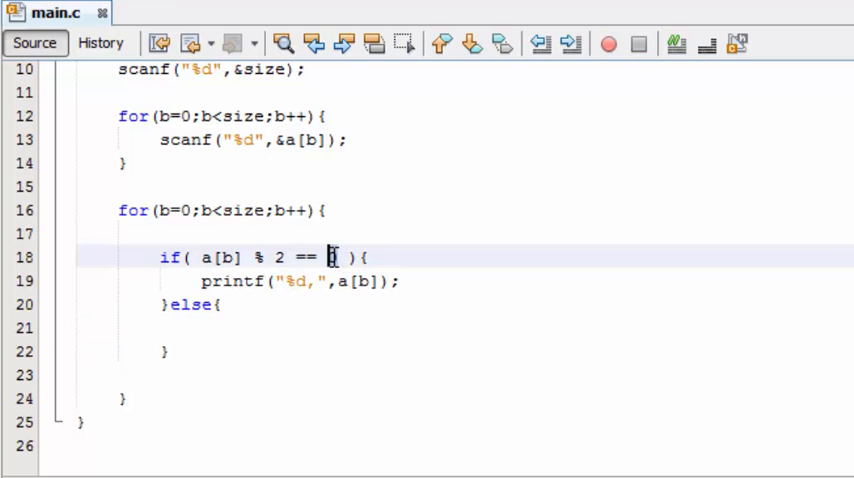
text(0)
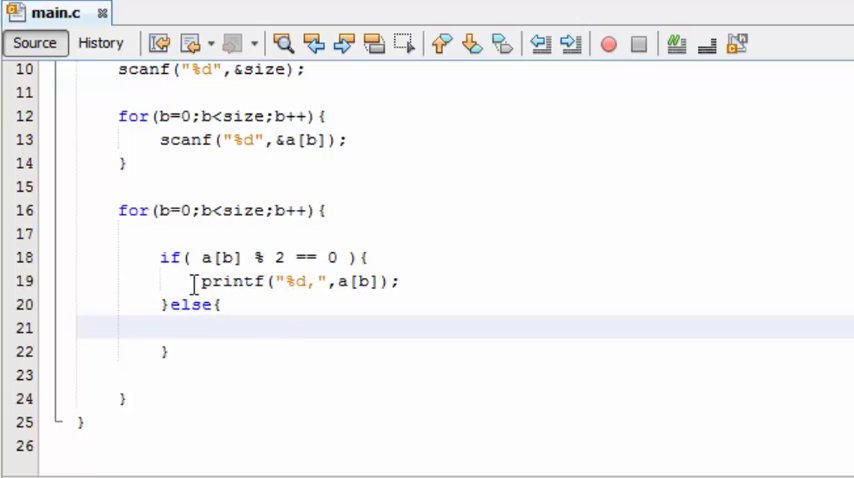
double_click(295, 281)
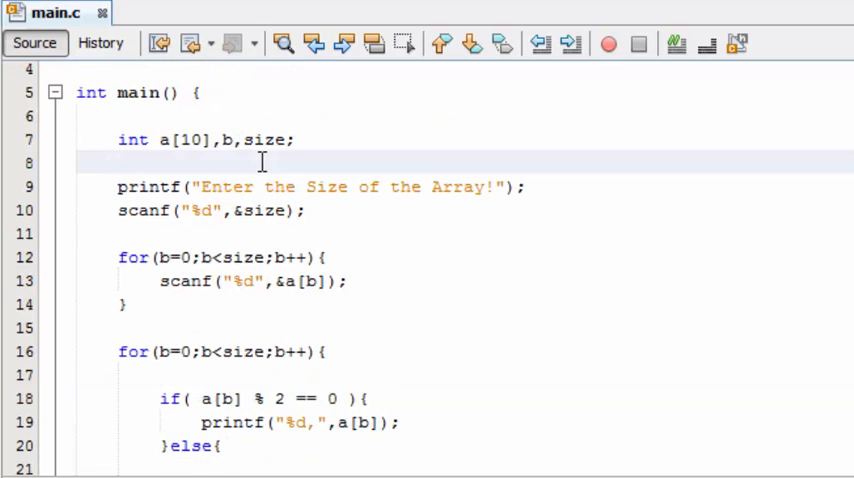
Step: Add the declaration int newArray[10],theSoul; below the original variables
text(int)
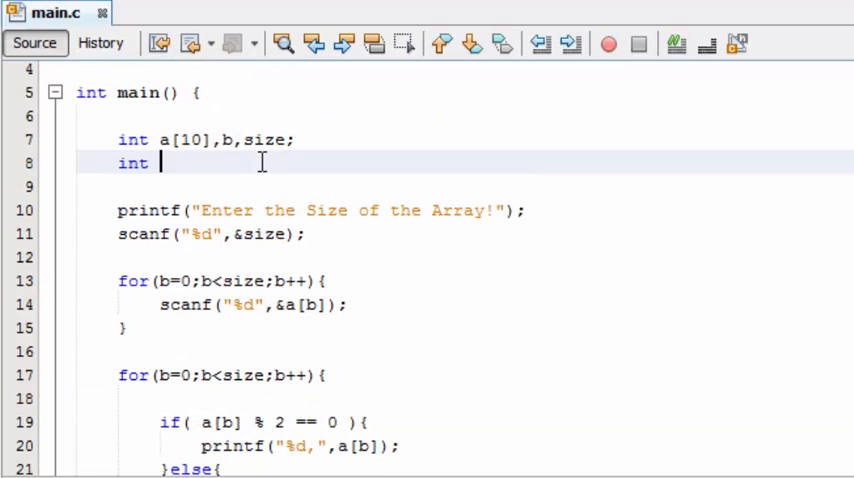
text(newArray[)
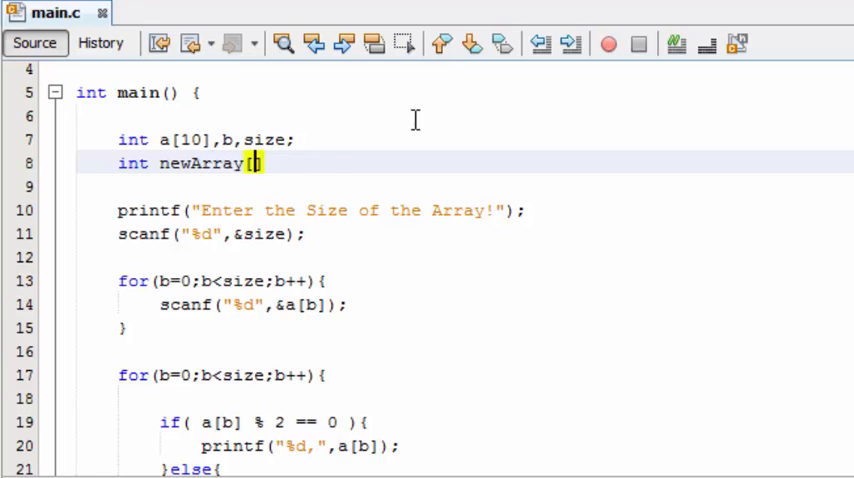
text(10],)
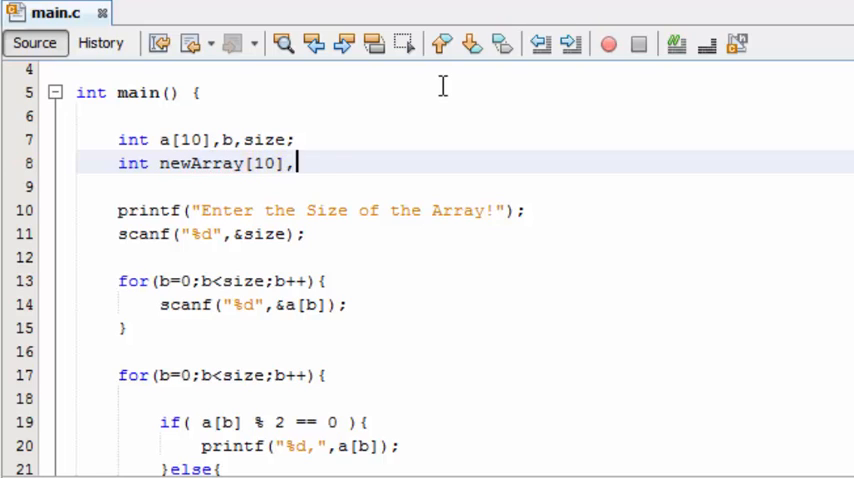
text(theS)
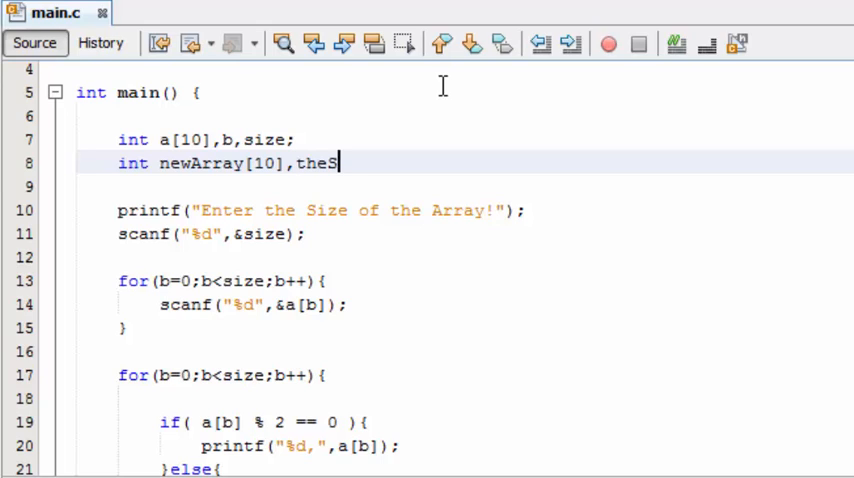
text(oul;)
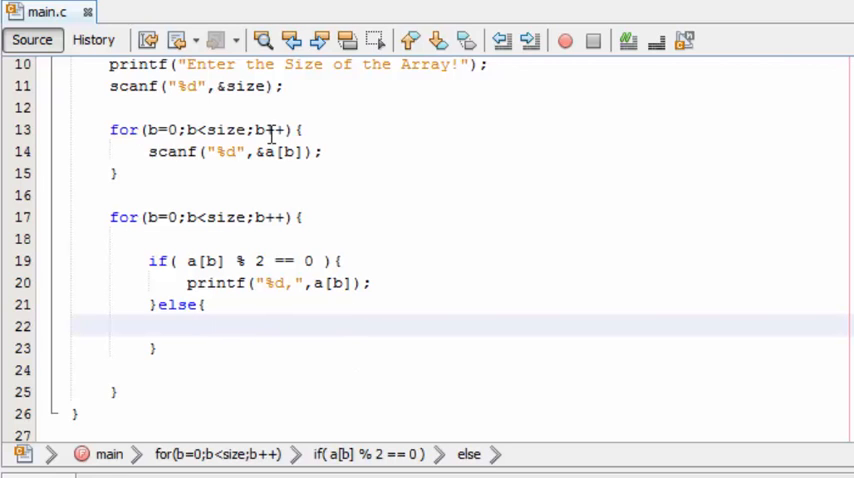
Step: Fill the else body with newArray[theSoul] = a[b]; followed by theSoul++;
scroll(down, 3)
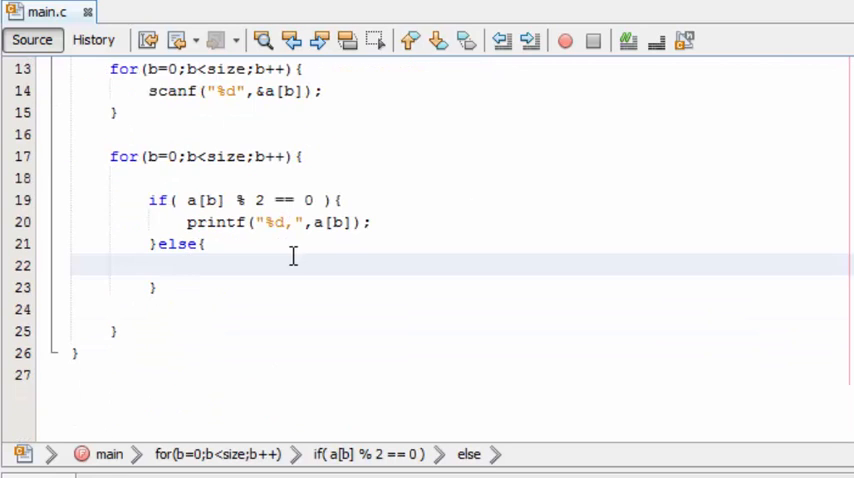
text(new)
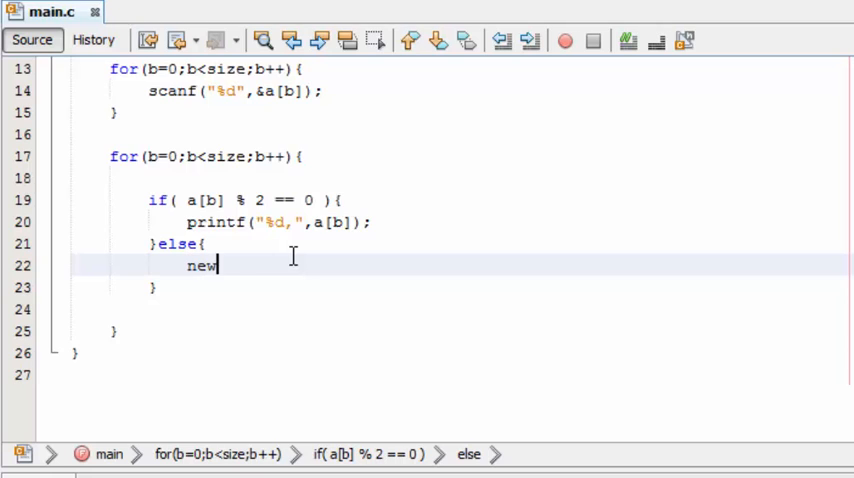
text(Array[])
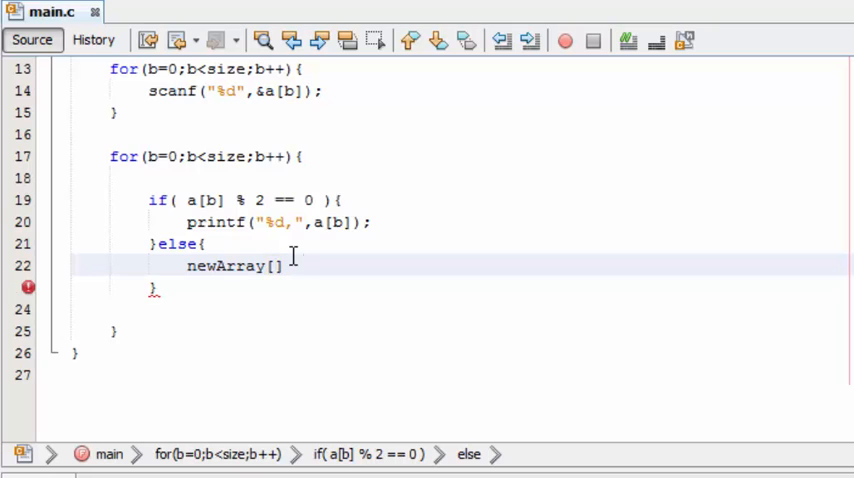
text(= a[])
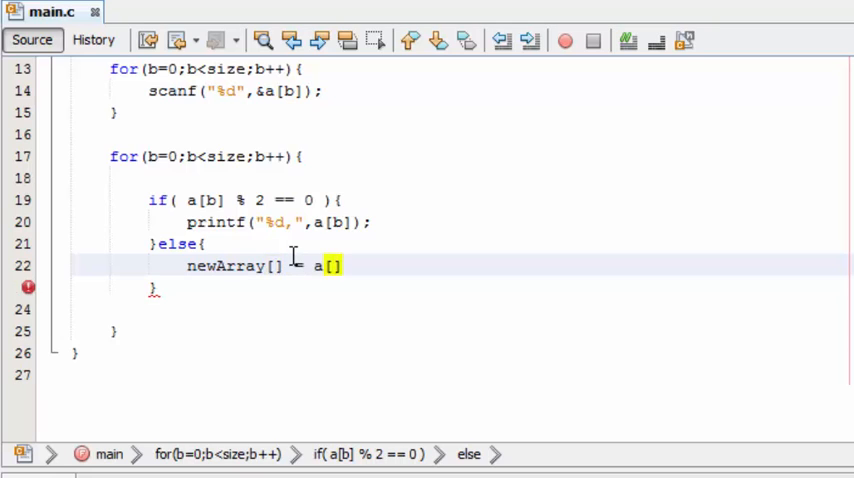
text(b)
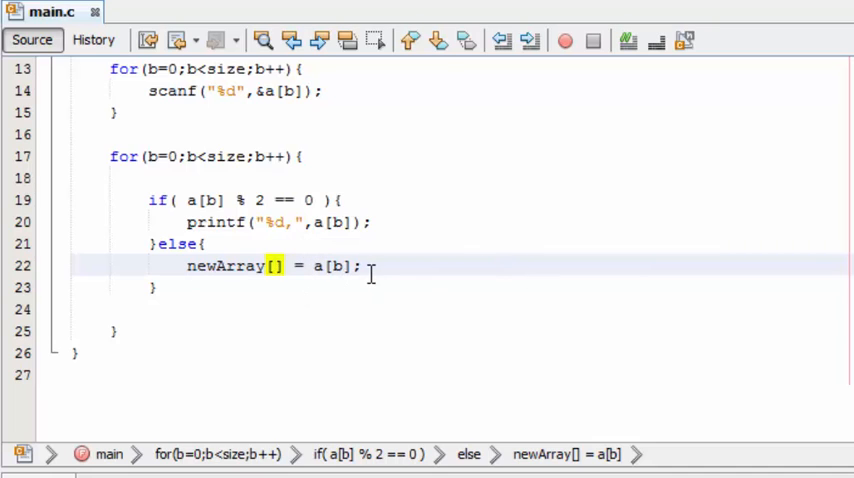
text(theAS)
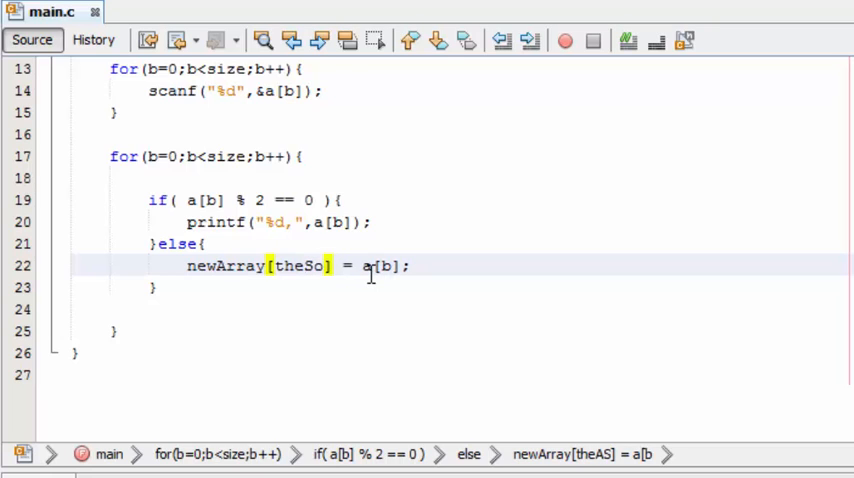
text(ul)
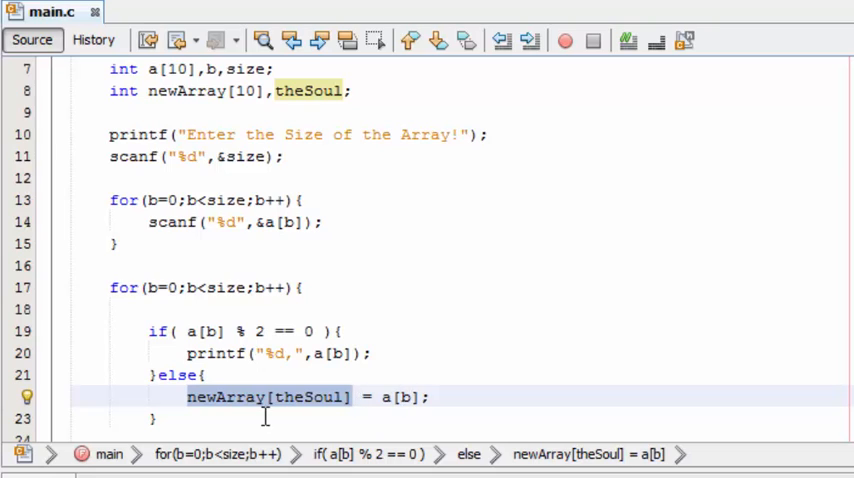
mouse_move(258, 410)
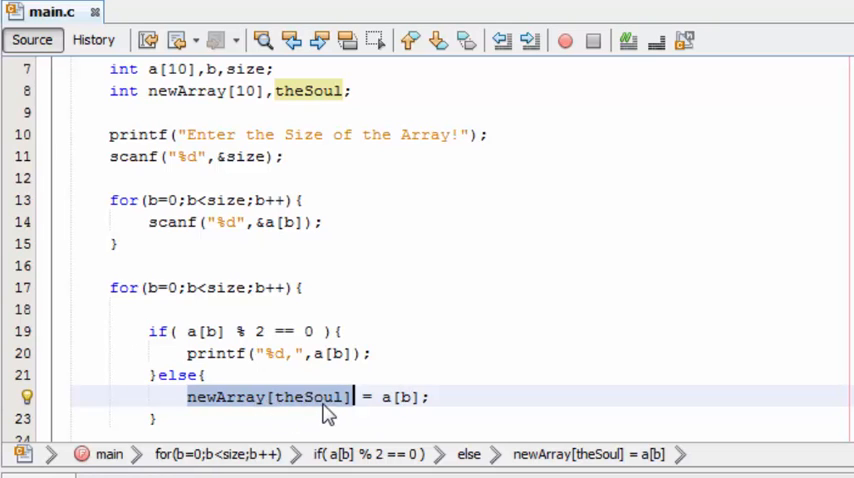
key(Return)
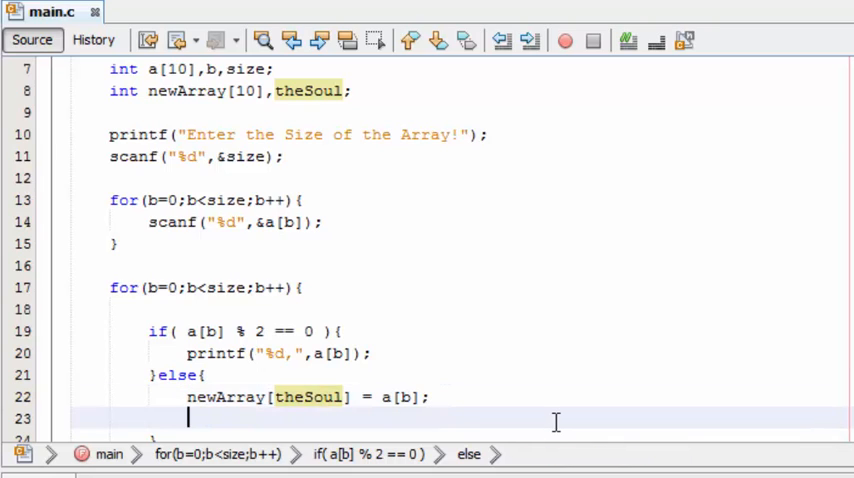
text(theS)
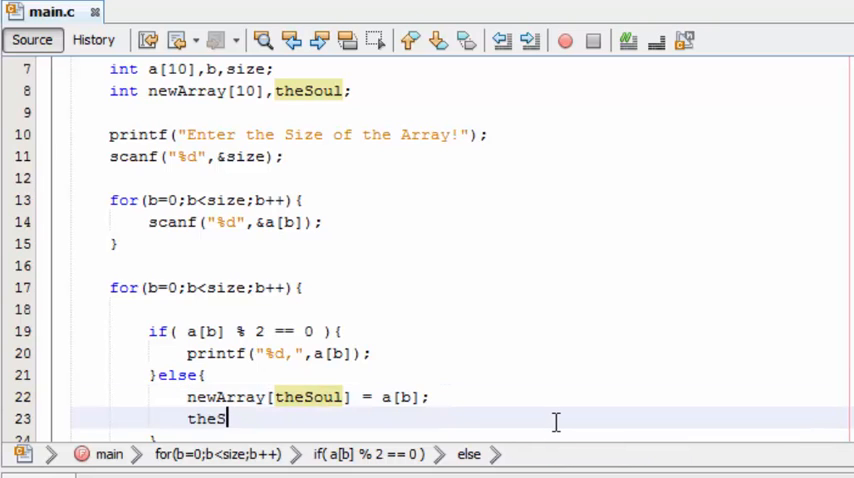
text(oul++;)
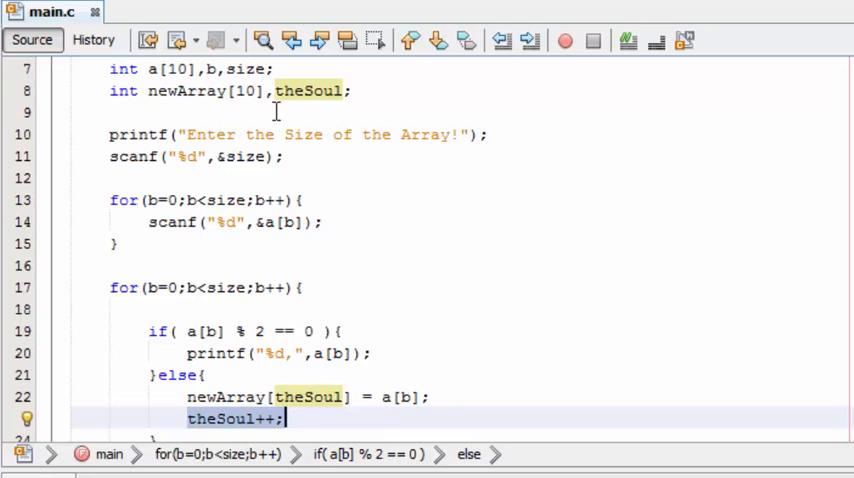
mouse_move(283, 418)
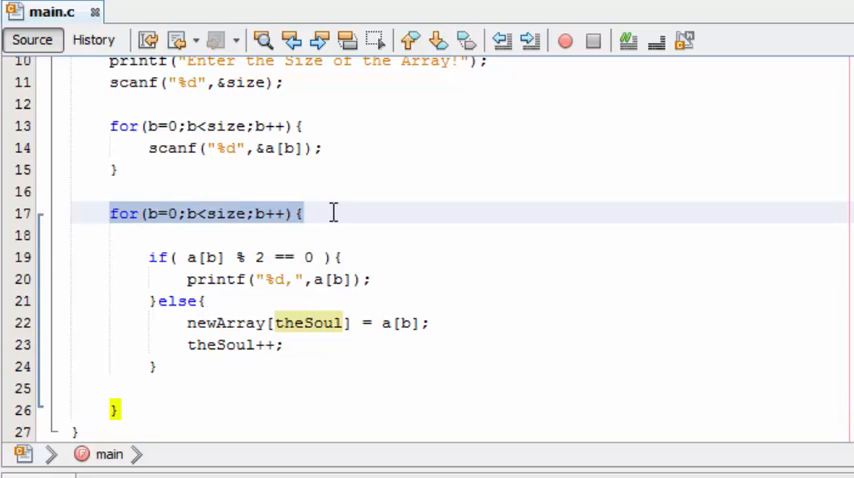
Step: Write printf("%d,",newArray[b]); inside the new loop over b
scroll(down, 3)
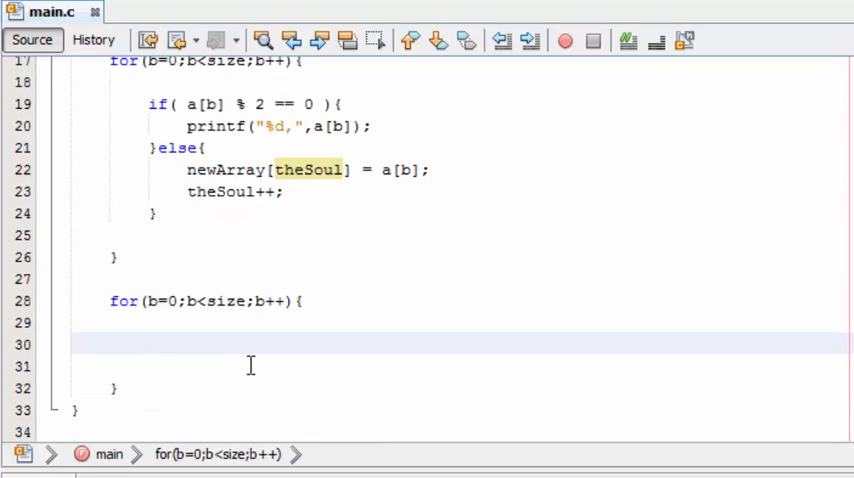
text(printf();)
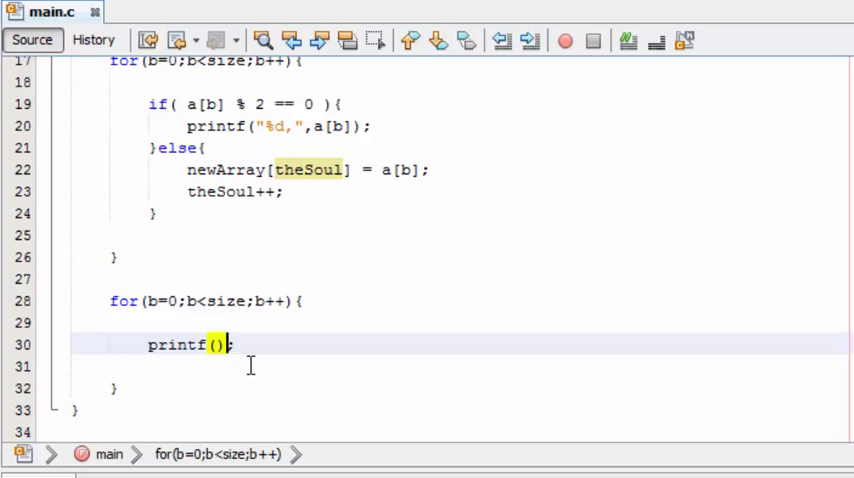
text(")
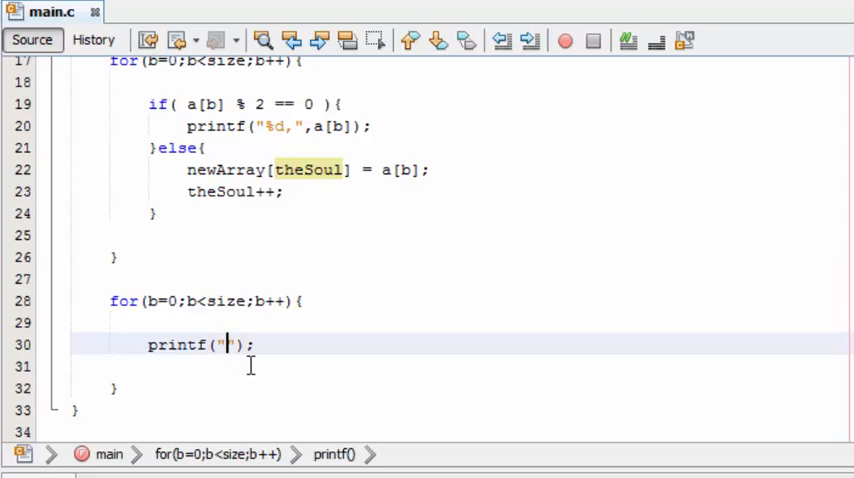
text(%d,)
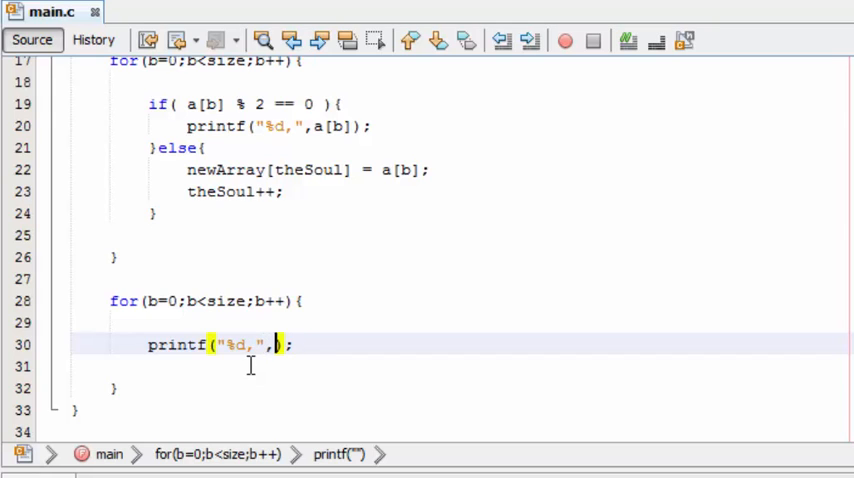
text(newArra)
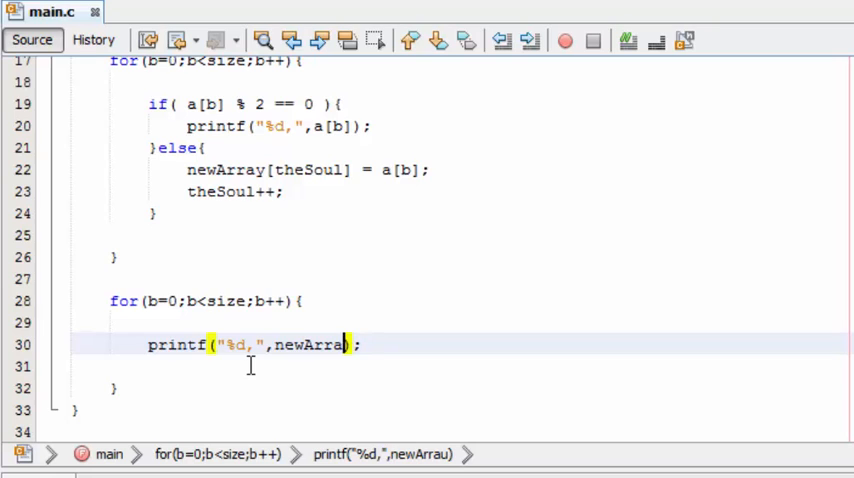
text(y[b])
text(printf)
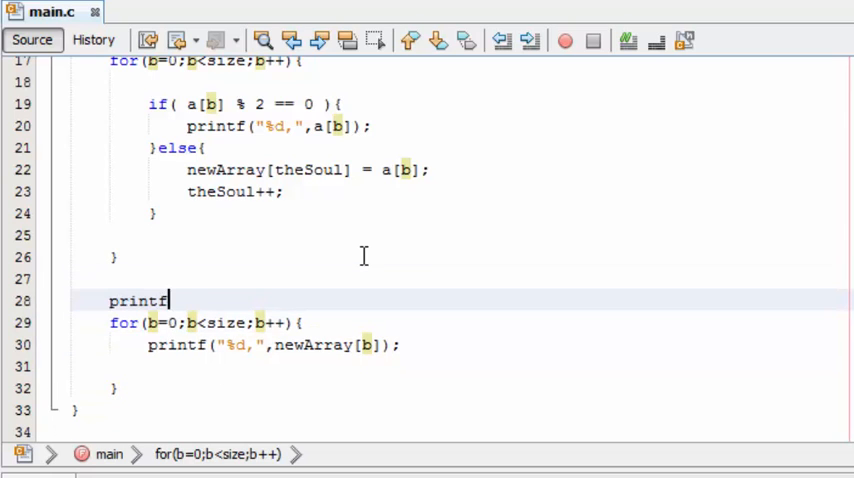
Step: Insert printf("\n The Odd Numbers are.. \n"); as the heading before the odd loop
text(("");)
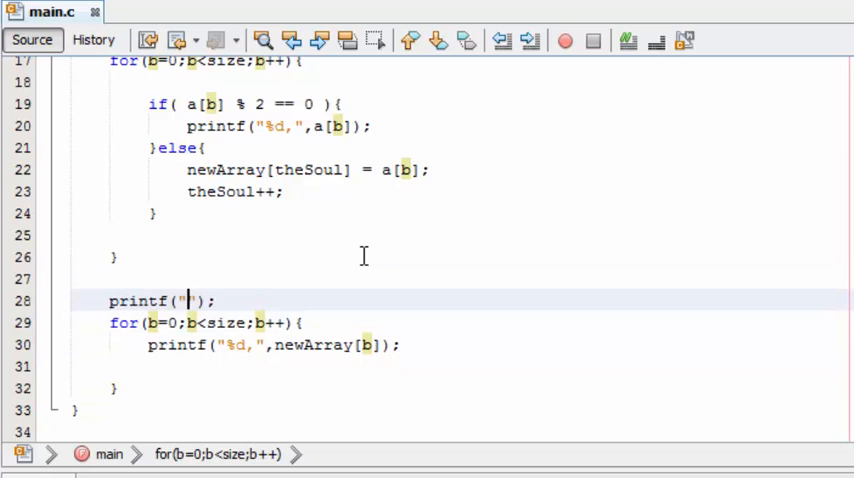
text(\n  \n)
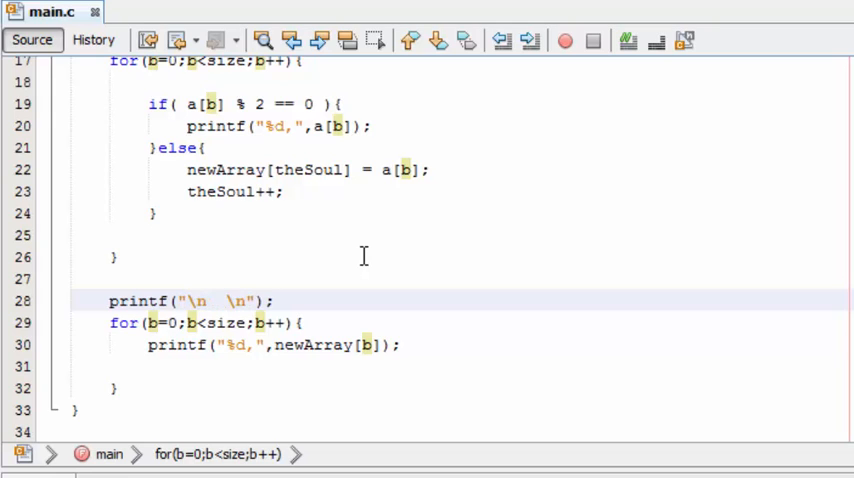
text(The Odd)
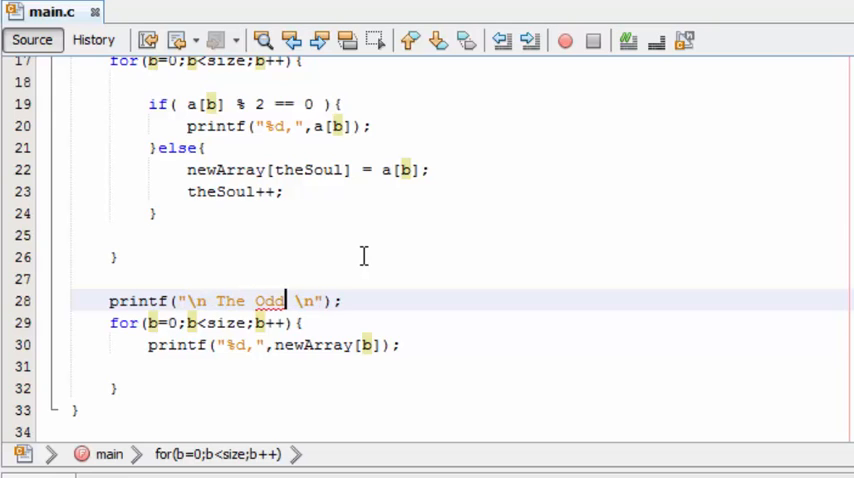
text(Number)
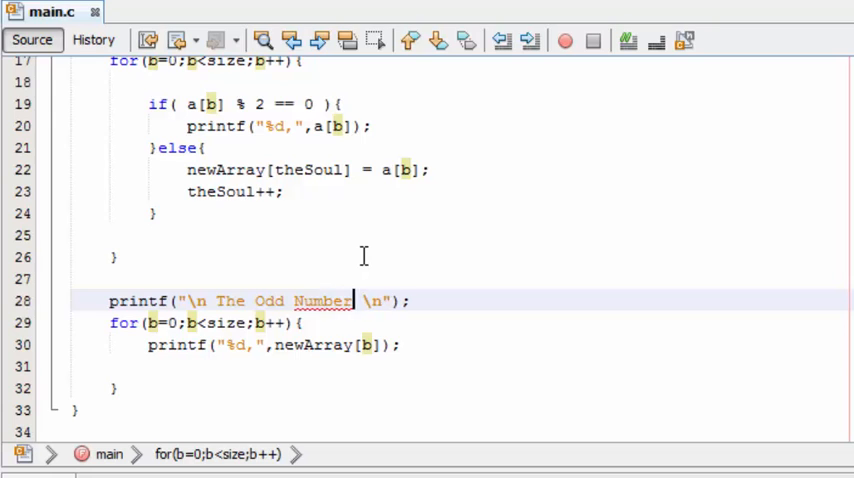
text(s are)
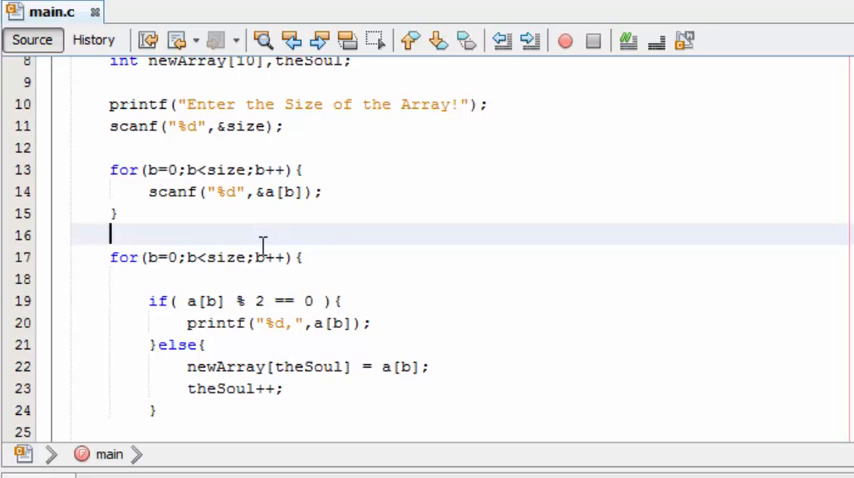
text(printf("\n The Odd Numbers are.. \n");)
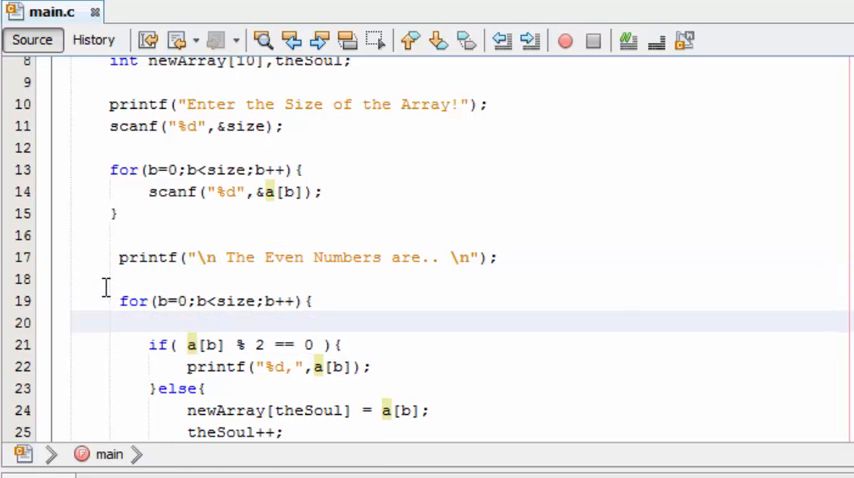
scroll(down, 3)
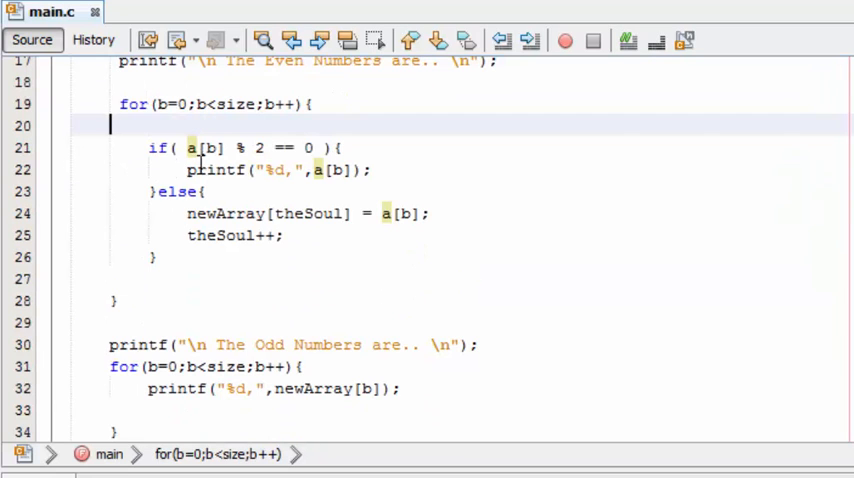
mouse_move(118, 308)
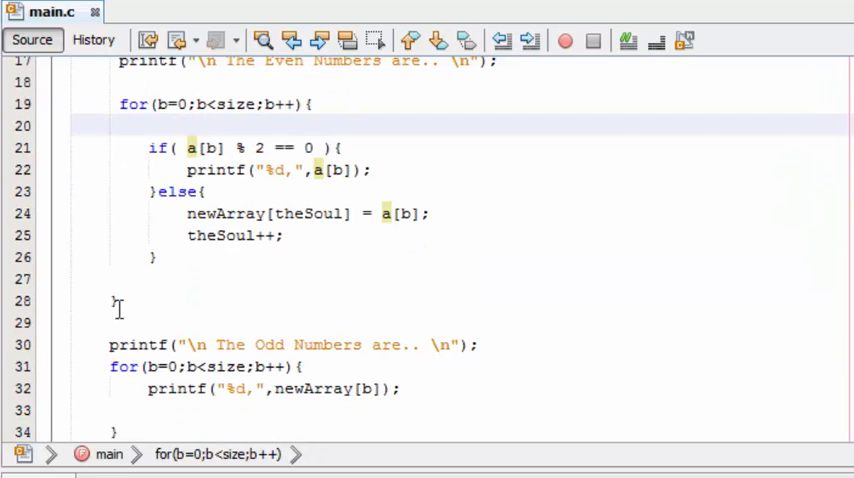
scroll(down, 3)
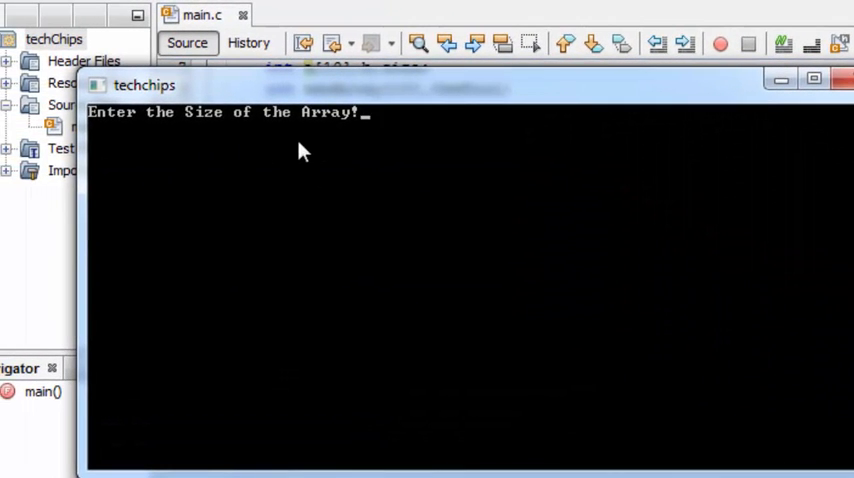
Step: Run the program and enter 5 as the array size
text(5)
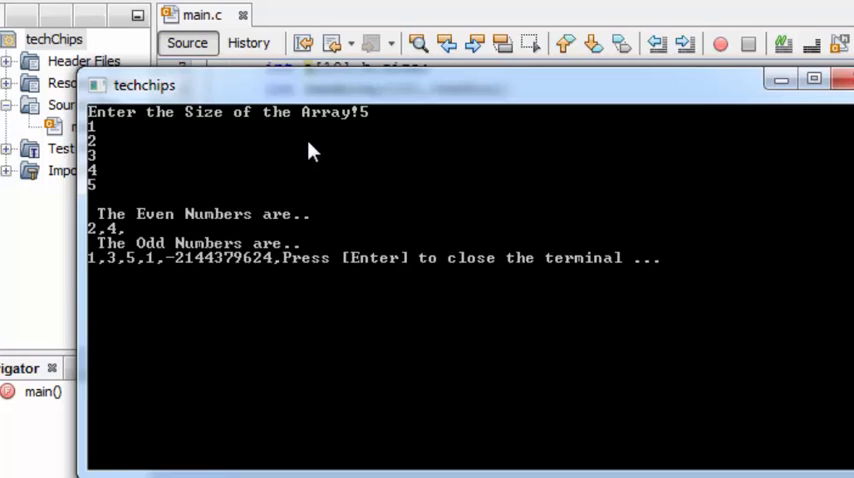
mouse_move(105, 260)
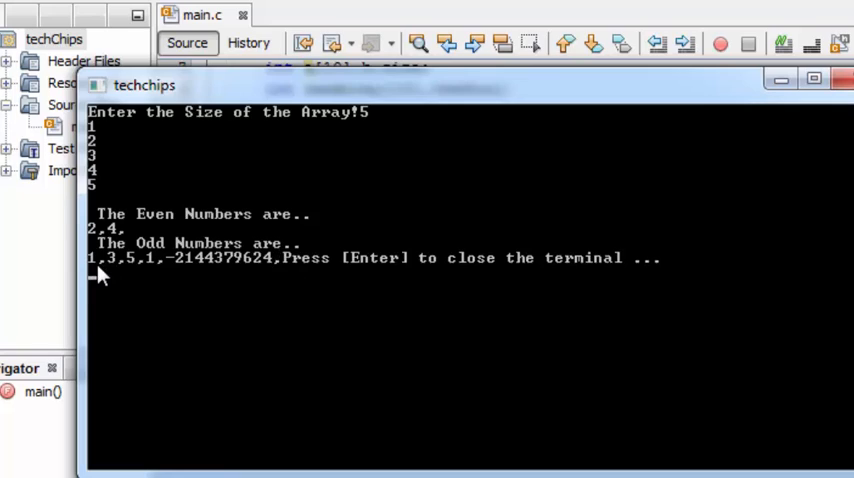
mouse_move(150, 278)
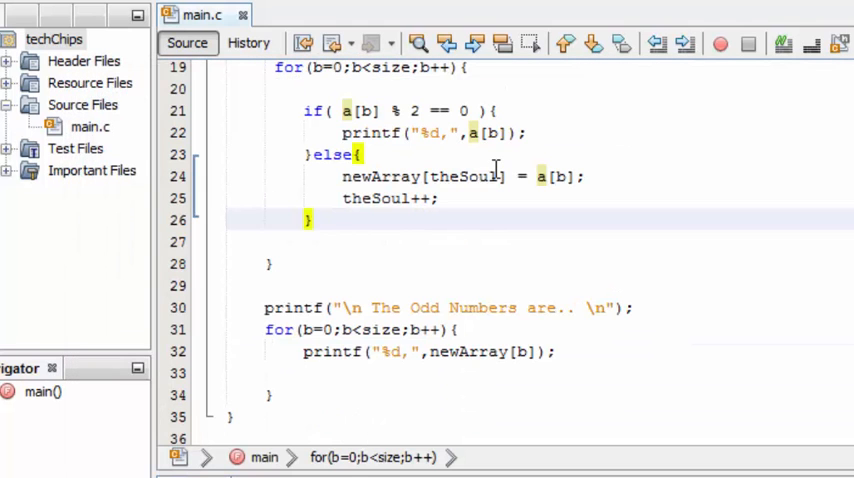
Step: Change the odd-number loop condition on line 31 from b<size to b<theSoul
click(400, 219)
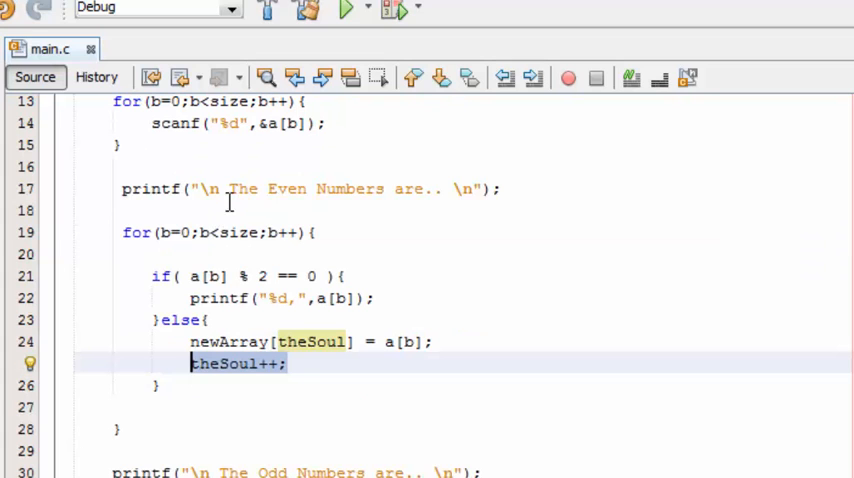
mouse_move(399, 352)
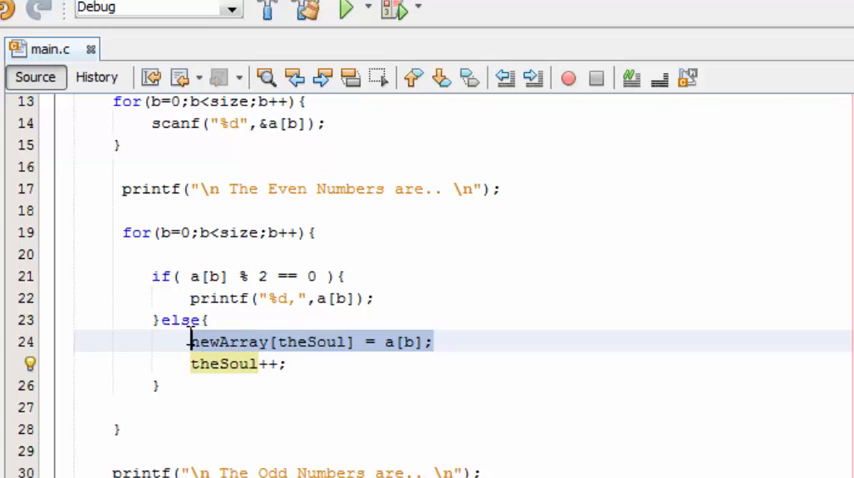
scroll(down, 3)
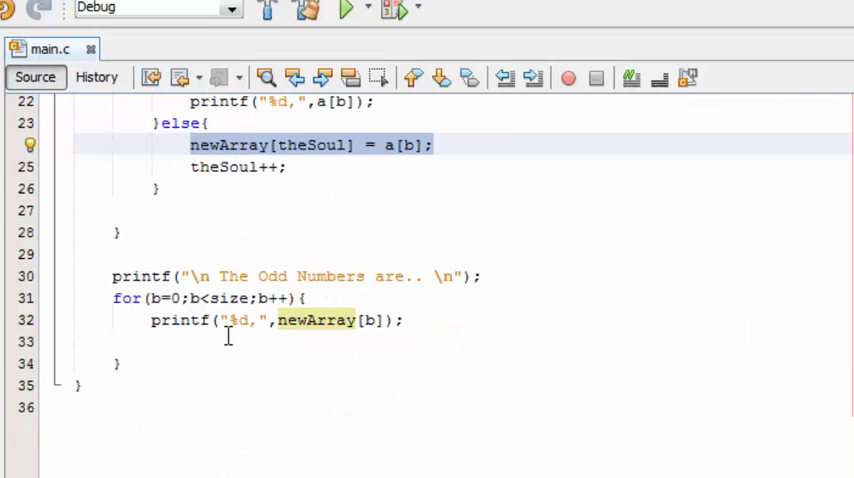
click(130, 341)
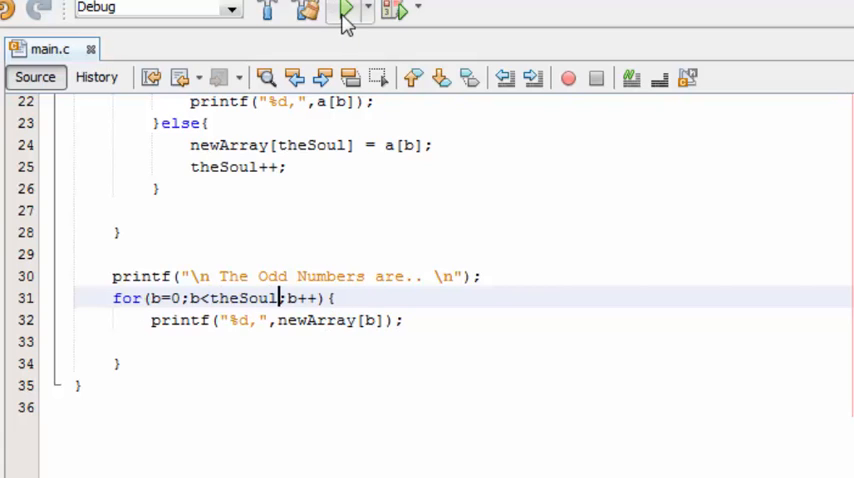
Step: Rerun with 89, 57, 56, 24, 12, confirm evens 56,24,12 and odds 89,57, close terminal
click(344, 9)
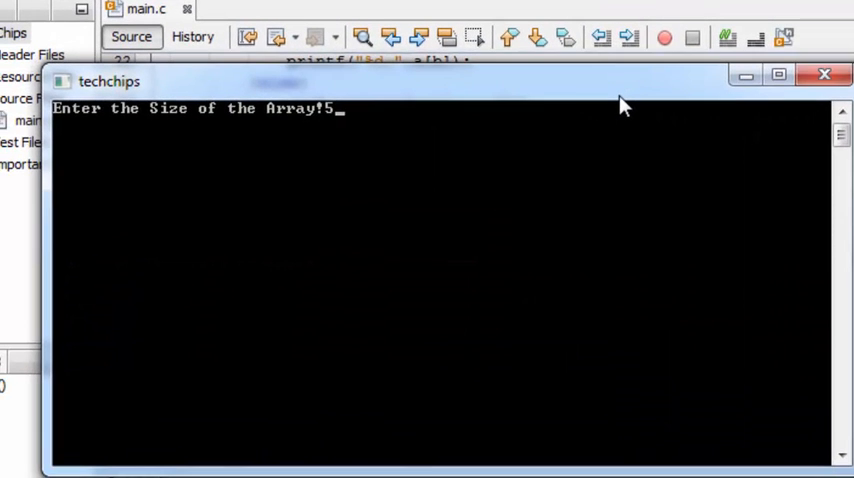
text(89)
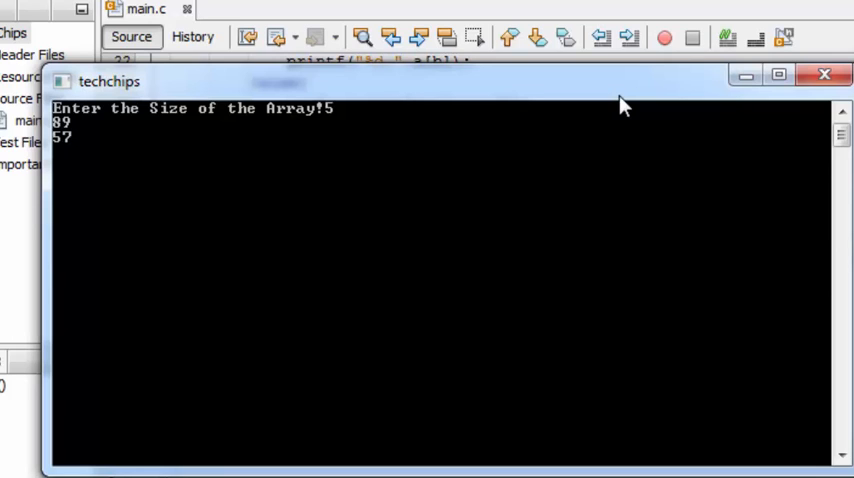
text(56)
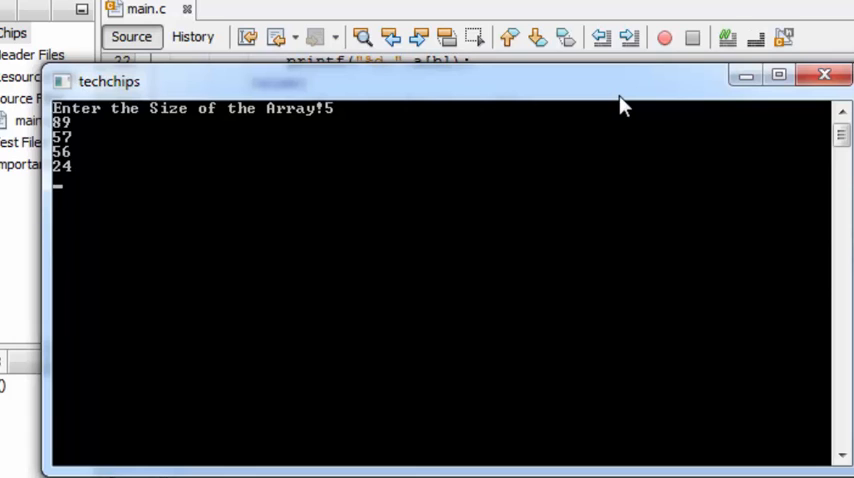
text(12)
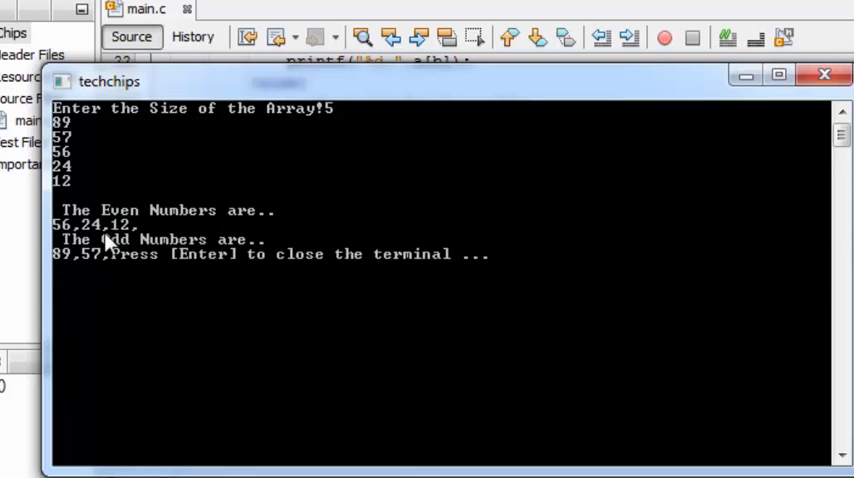
mouse_move(23, 267)
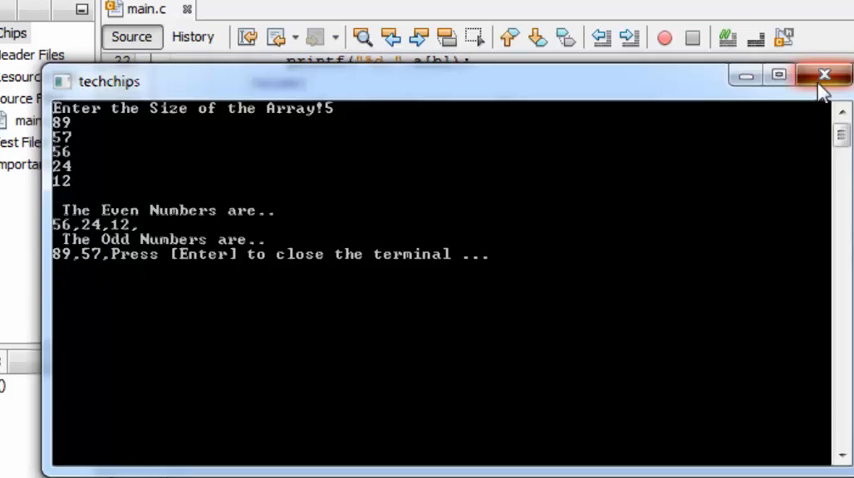
click(824, 75)
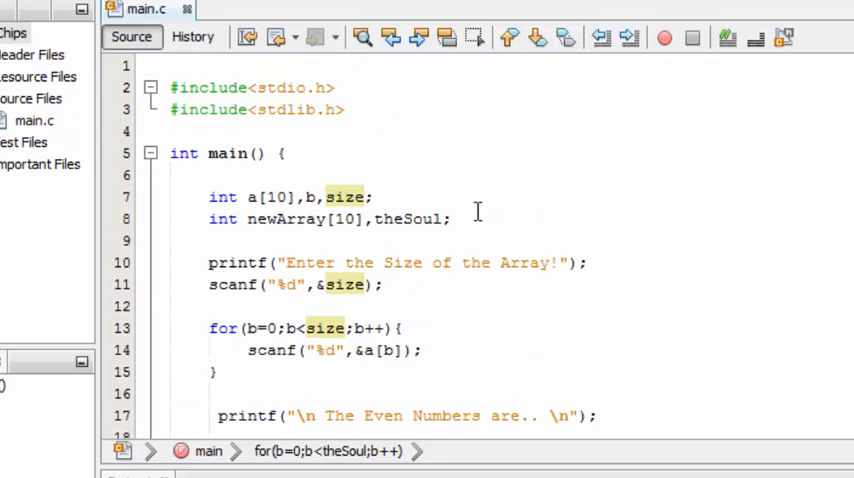
scroll(down, 3)
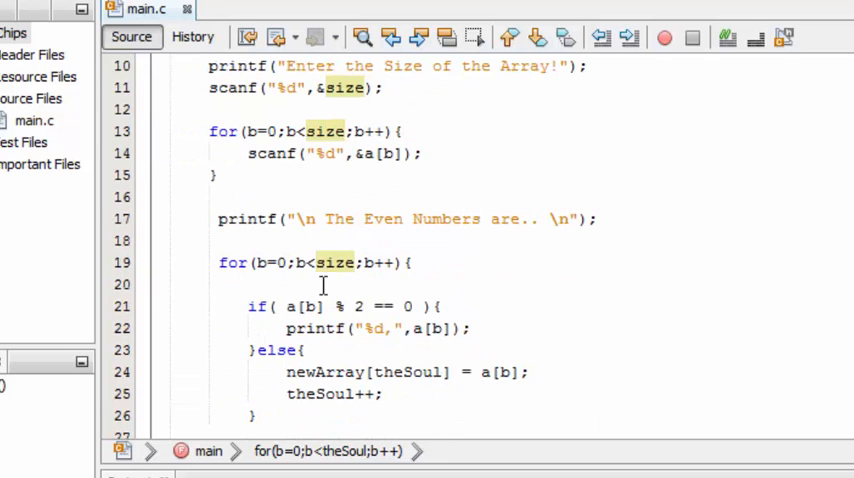
scroll(down, 3)
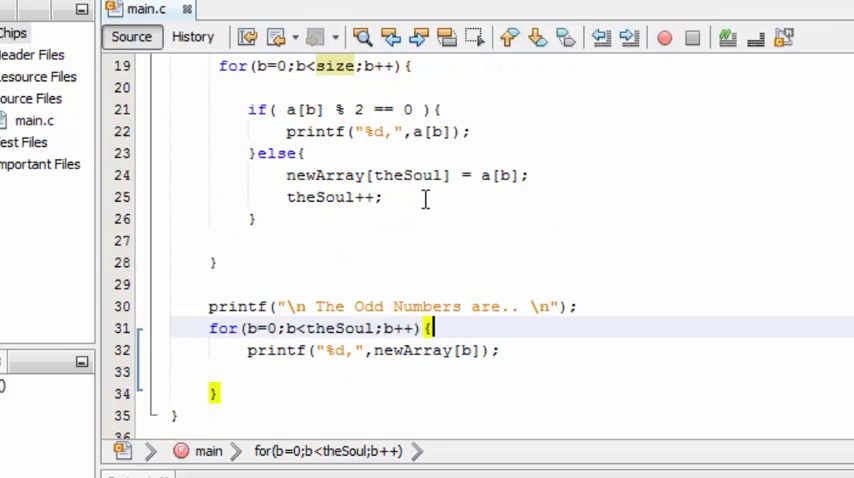